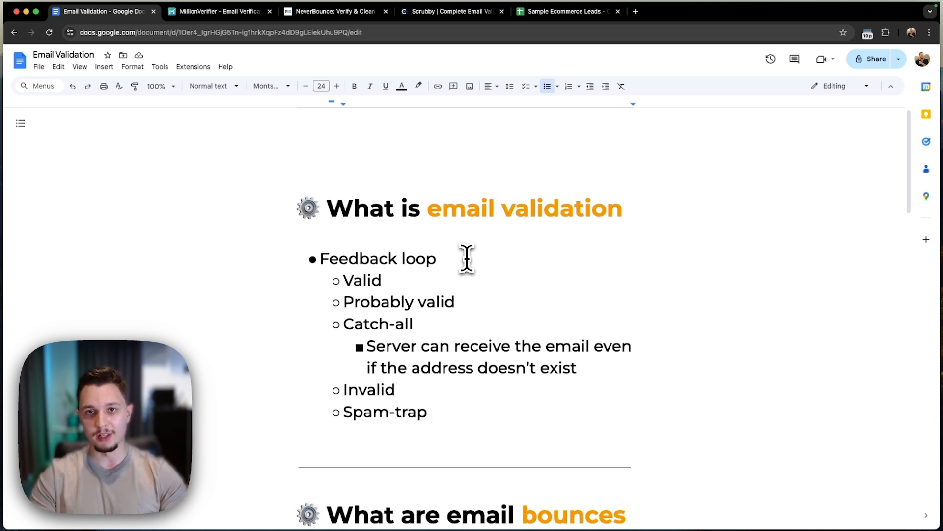
- Highlight the Feedback loop bullet, glance at the MillionVerifier and NeverBounce sites, and return to the doc
double_click(378, 258)
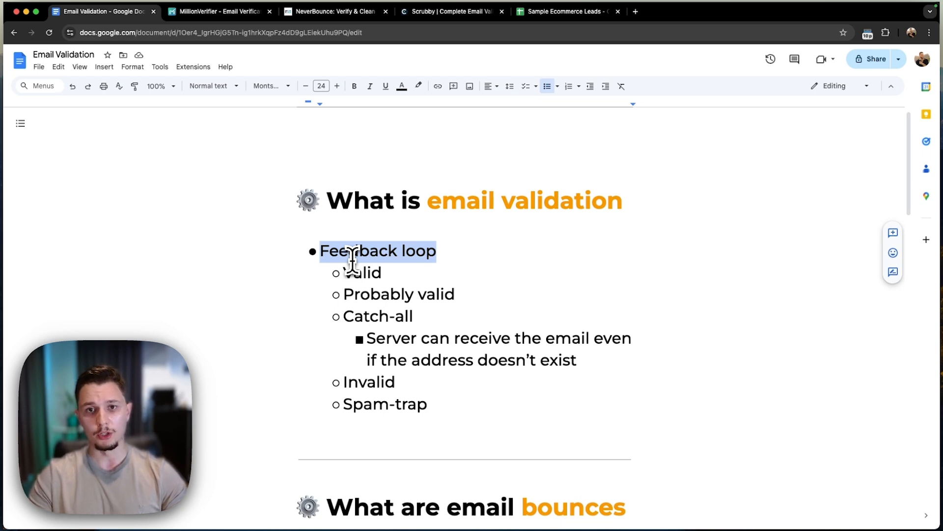
click(219, 12)
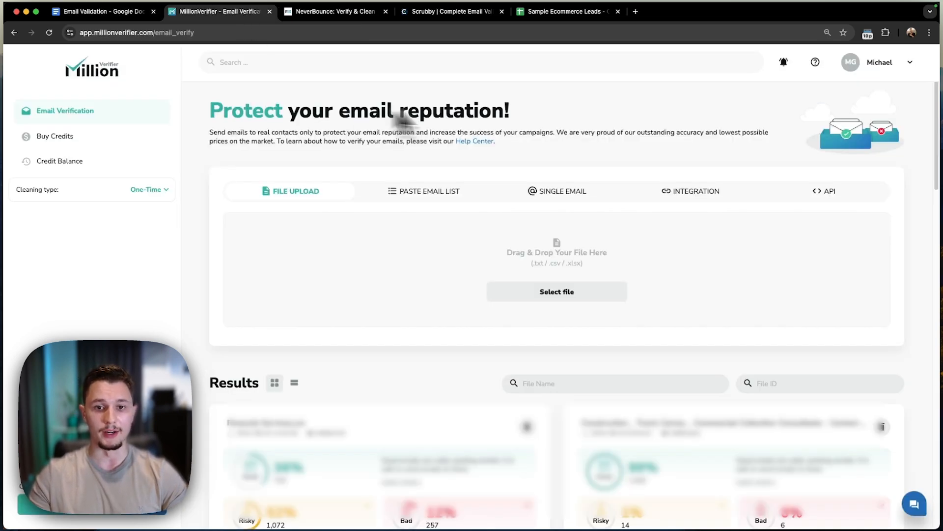
click(336, 11)
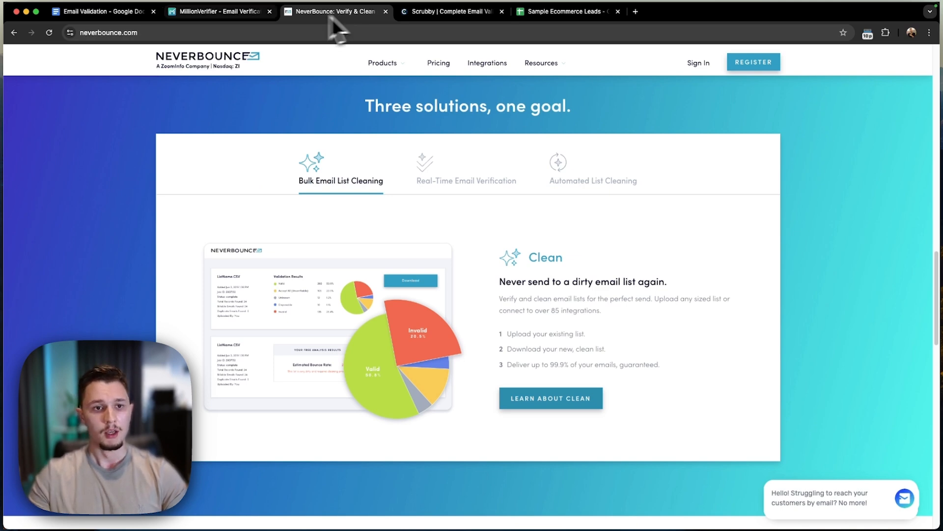
click(99, 10)
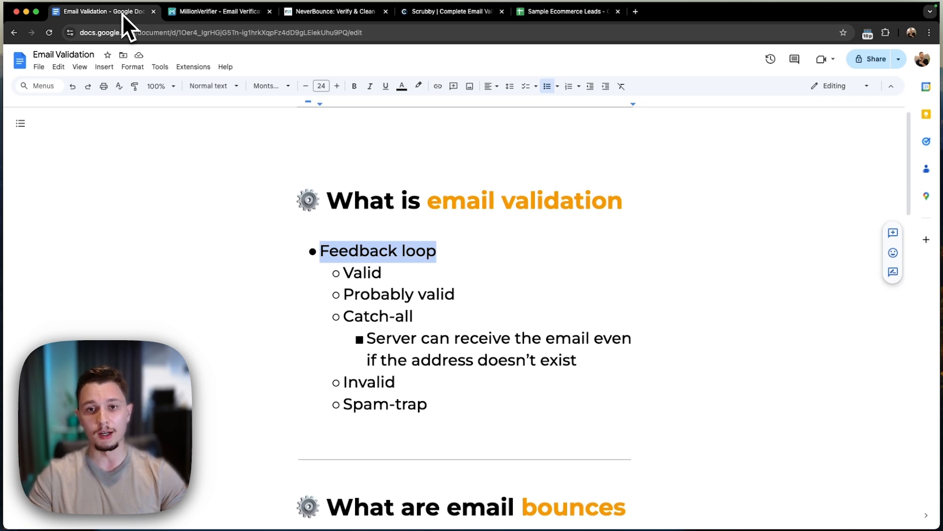
mouse_move(133, 33)
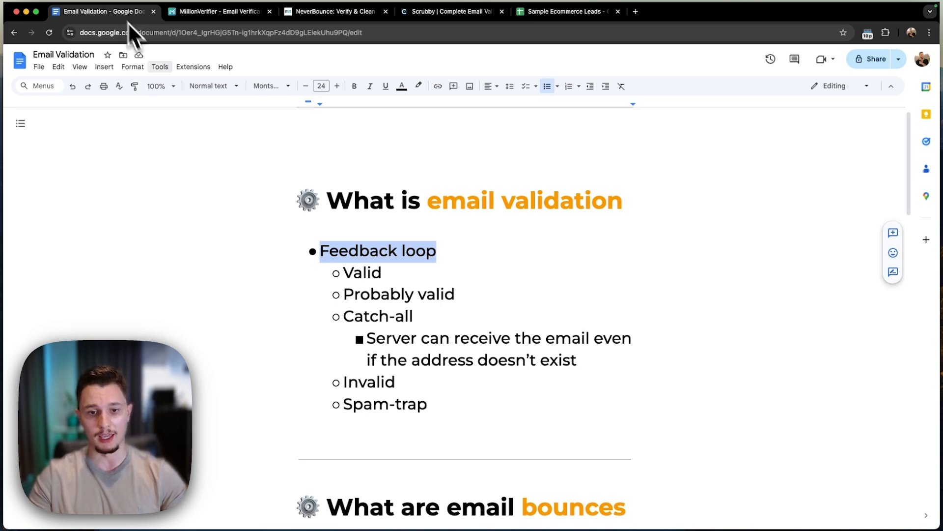
mouse_move(364, 289)
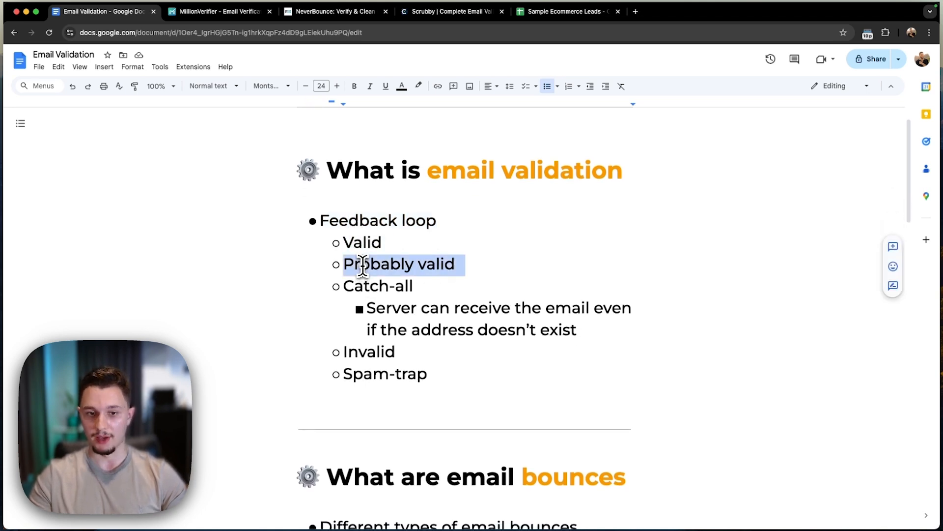
- Highlight the Valid, Probably valid, Invalid and Spam-trap result categories while explaining them, checking NeverBounce briefly
click(373, 340)
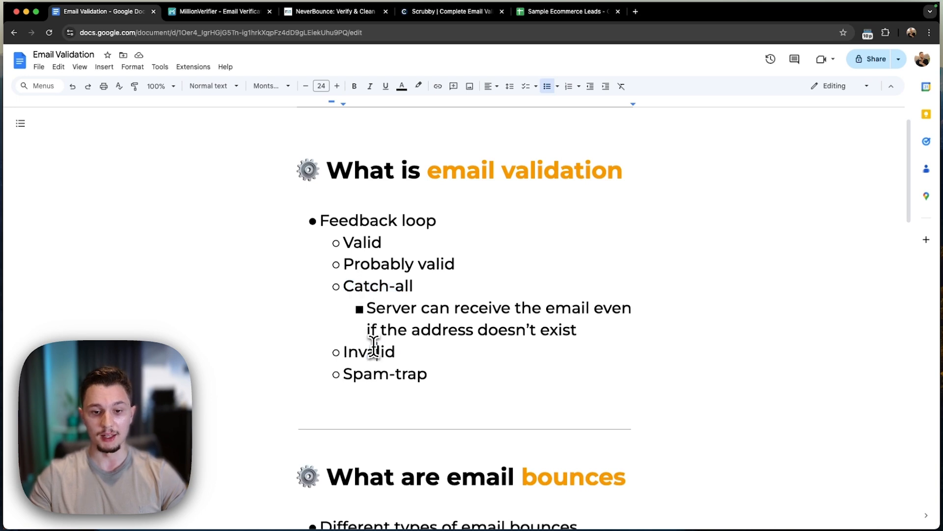
mouse_move(427, 373)
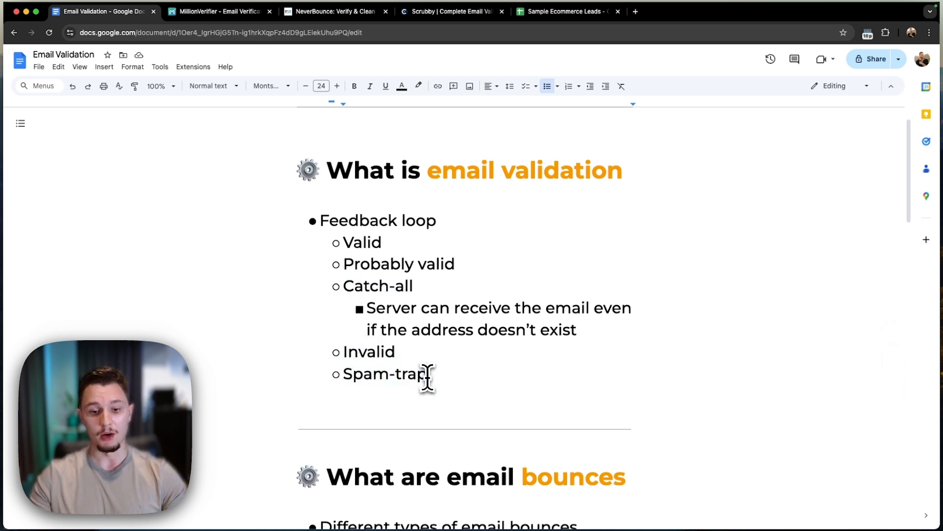
double_click(362, 243)
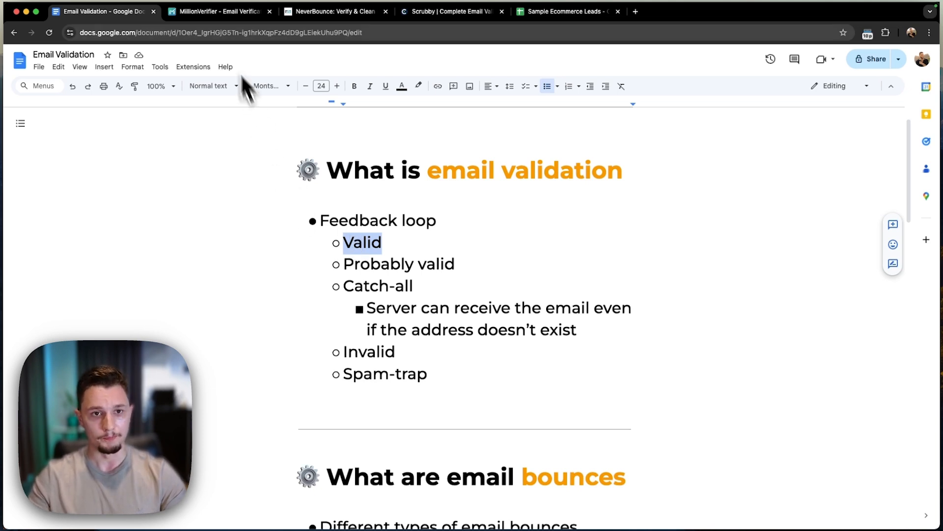
click(335, 10)
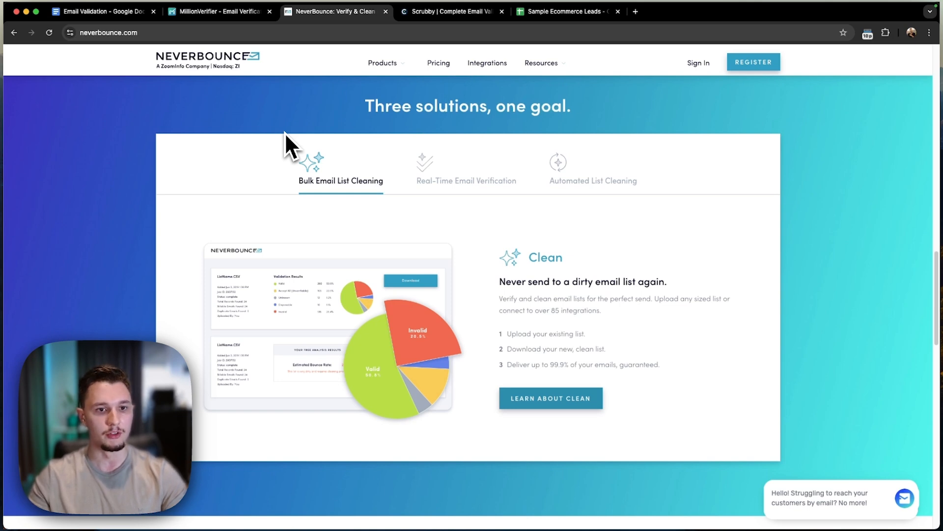
mouse_move(200, 84)
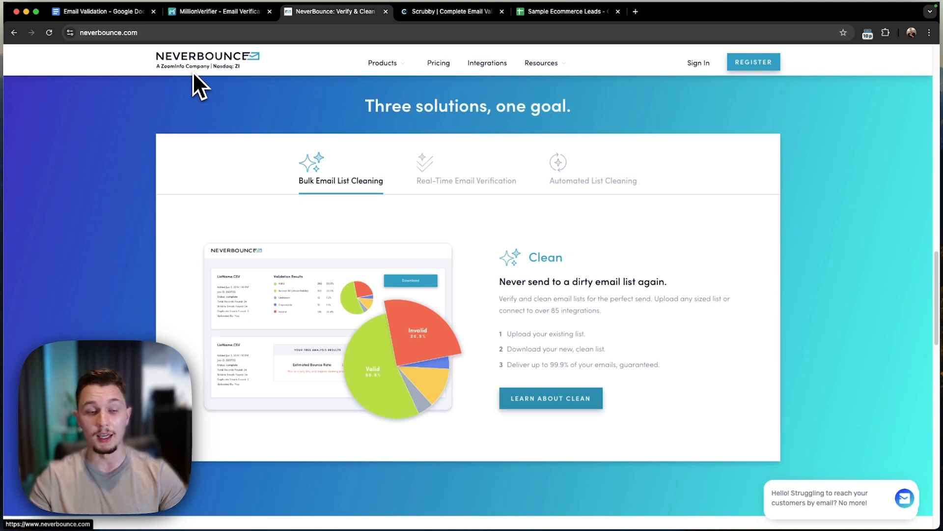
click(100, 11)
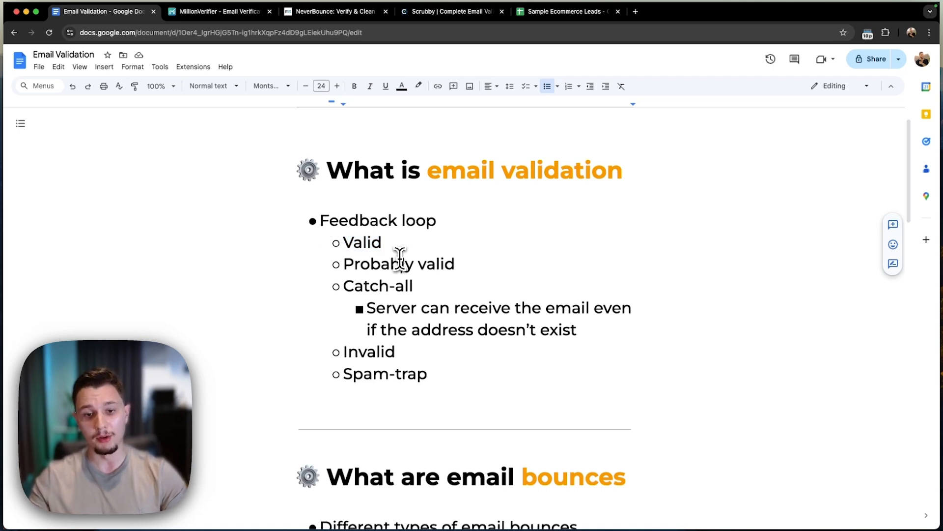
double_click(398, 264)
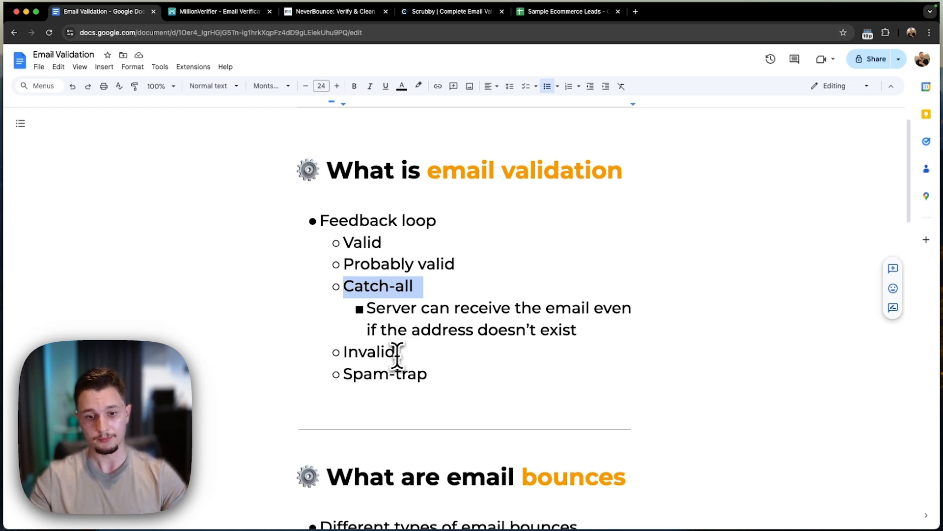
double_click(368, 352)
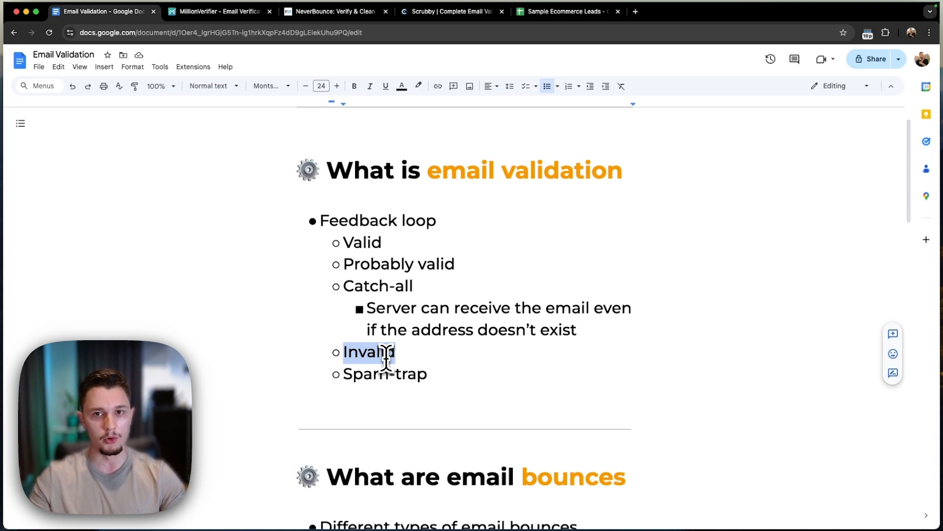
double_click(385, 373)
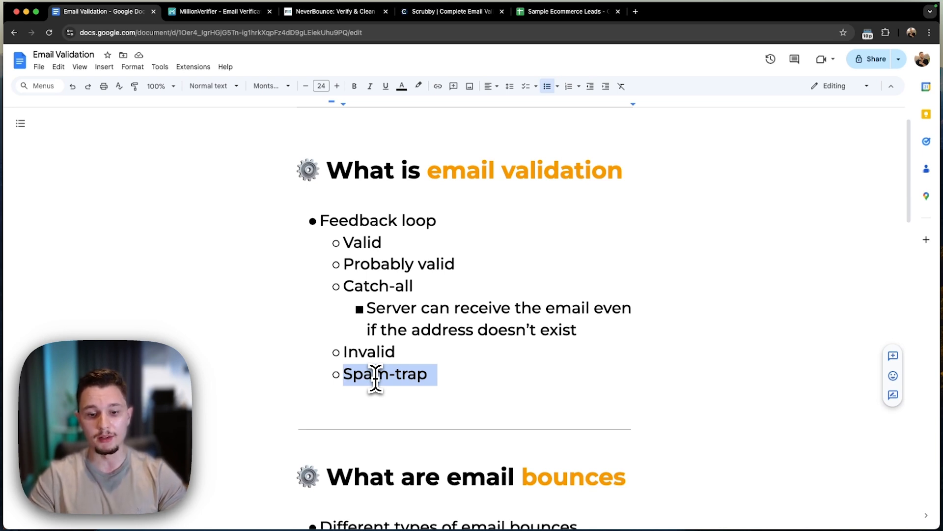
- Highlight the Invalid category in the sub-list and browse the surrounding explanation
scroll(down, 3)
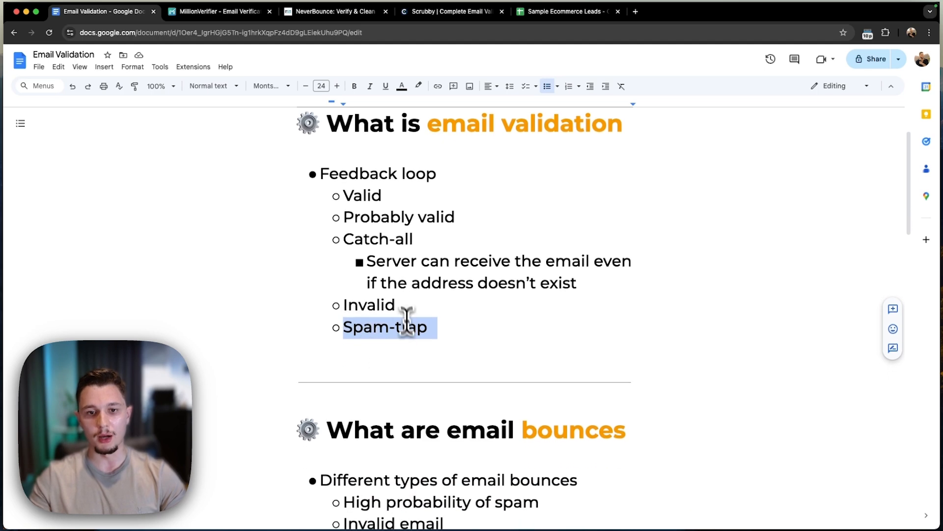
mouse_move(362, 238)
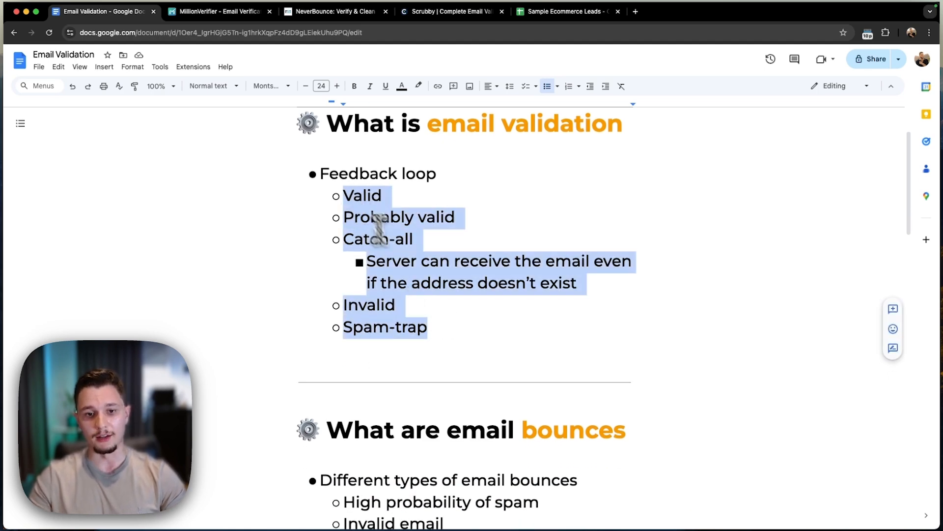
click(398, 304)
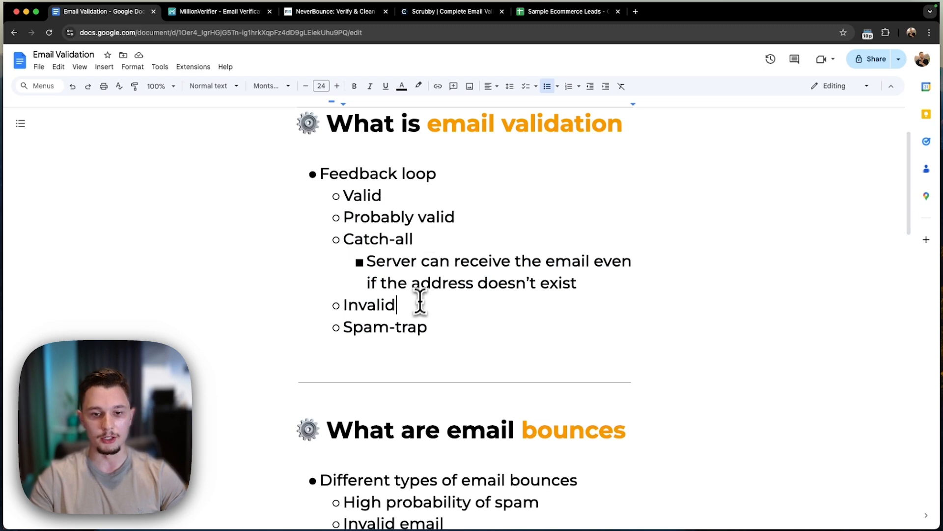
double_click(368, 304)
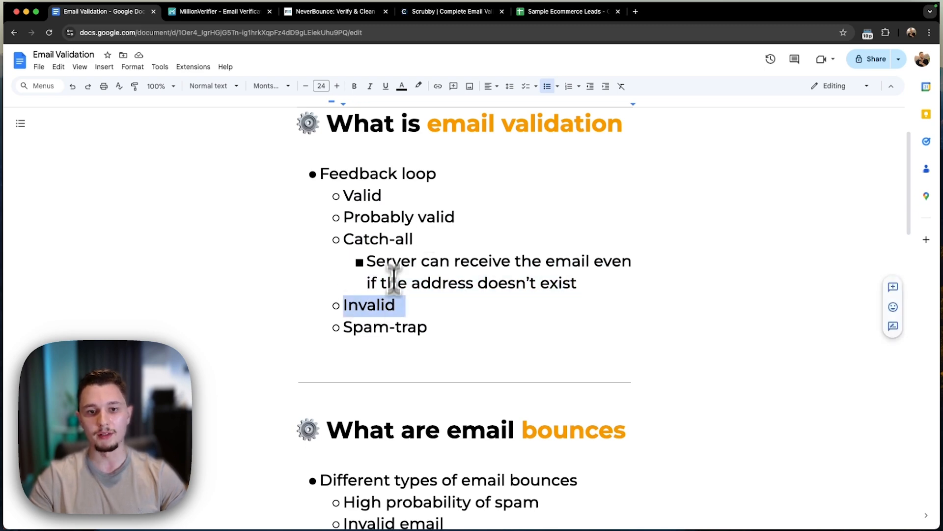
scroll(down, 3)
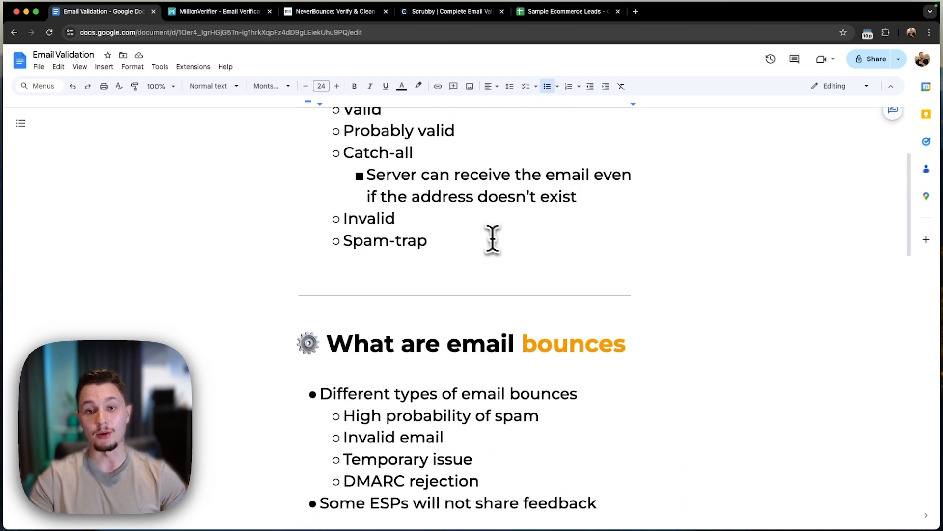
scroll(down, 3)
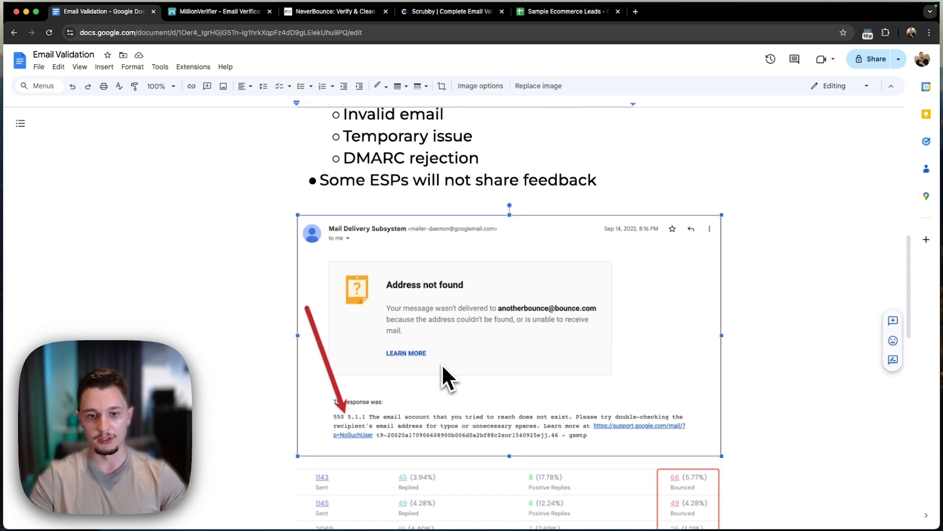
mouse_move(511, 334)
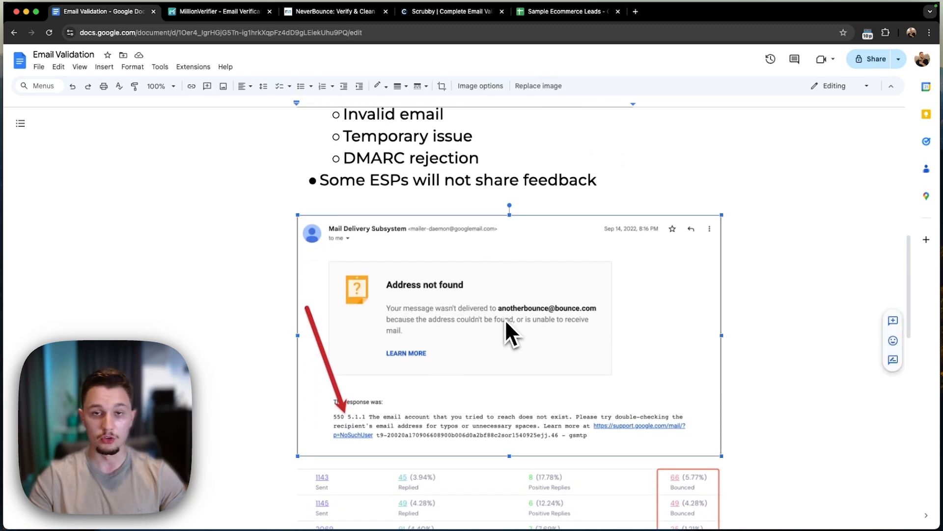
mouse_move(518, 312)
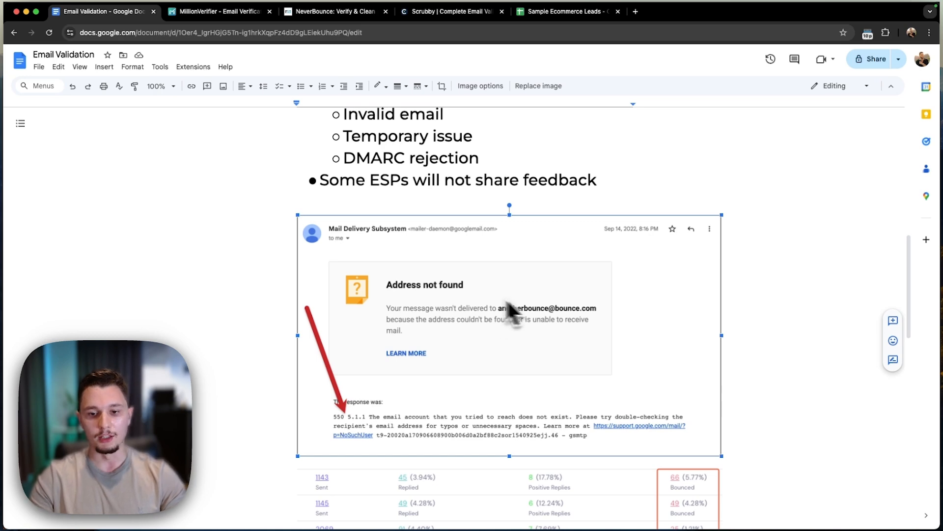
mouse_move(536, 371)
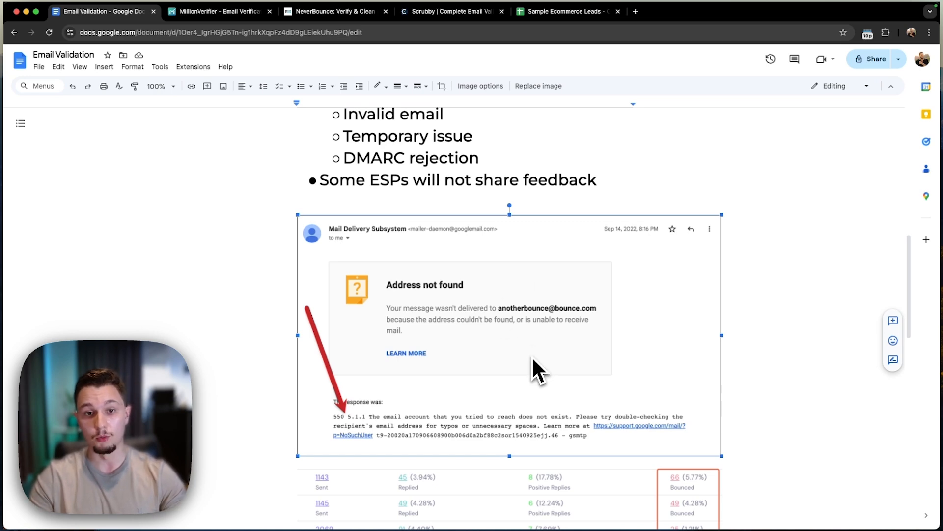
scroll(up, 3)
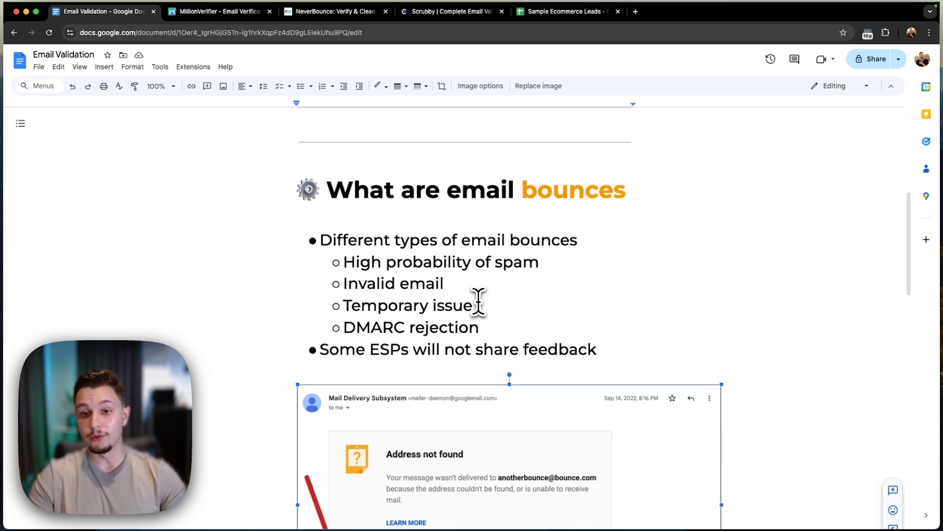
mouse_move(547, 246)
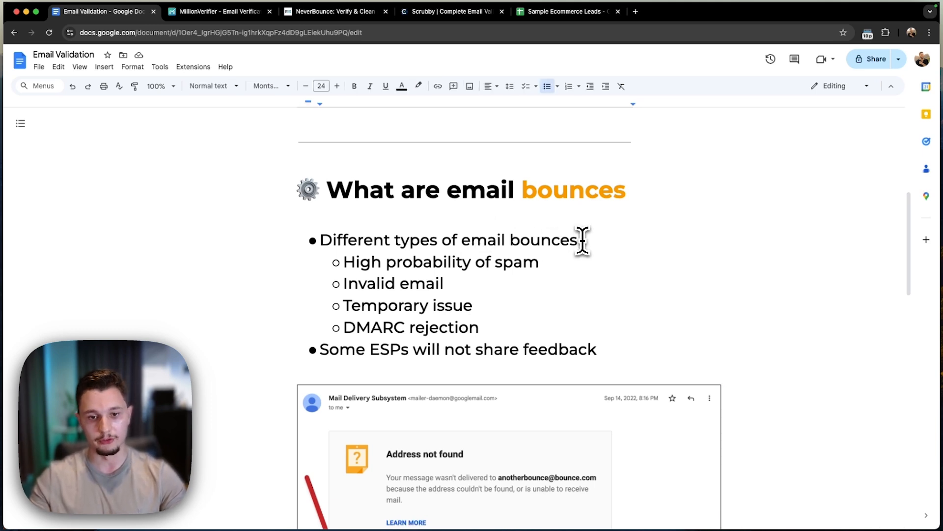
mouse_move(503, 261)
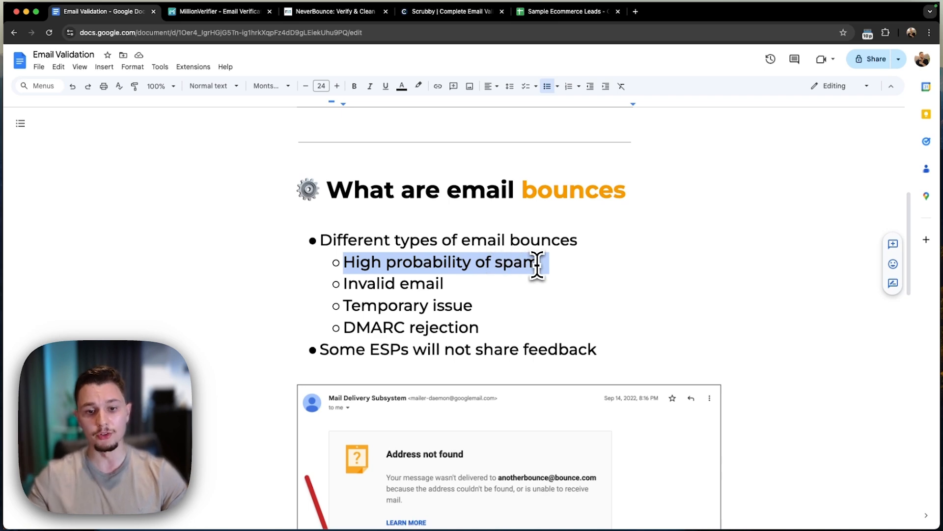
scroll(up, 3)
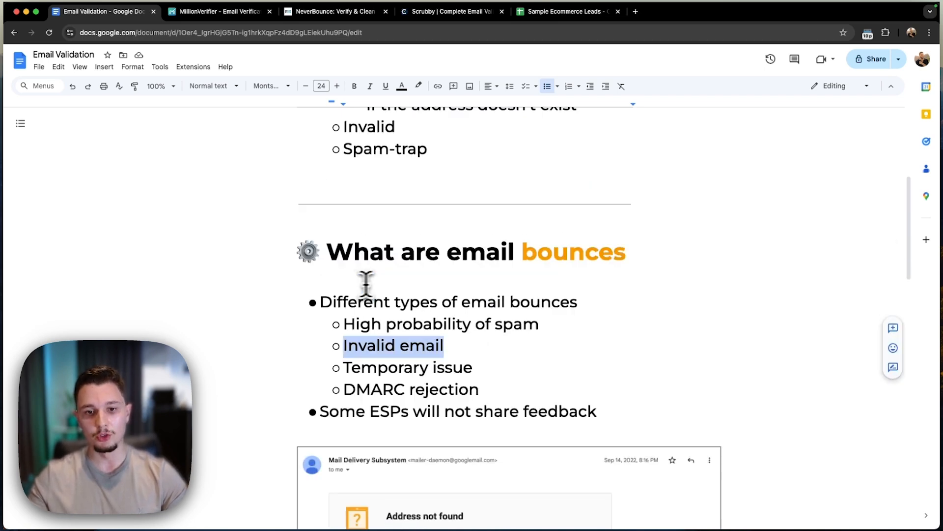
scroll(up, 3)
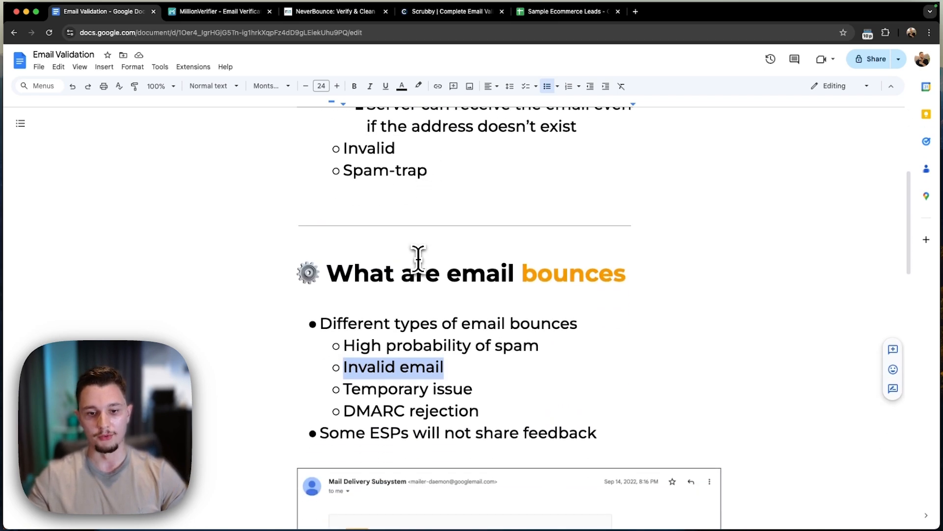
scroll(down, 3)
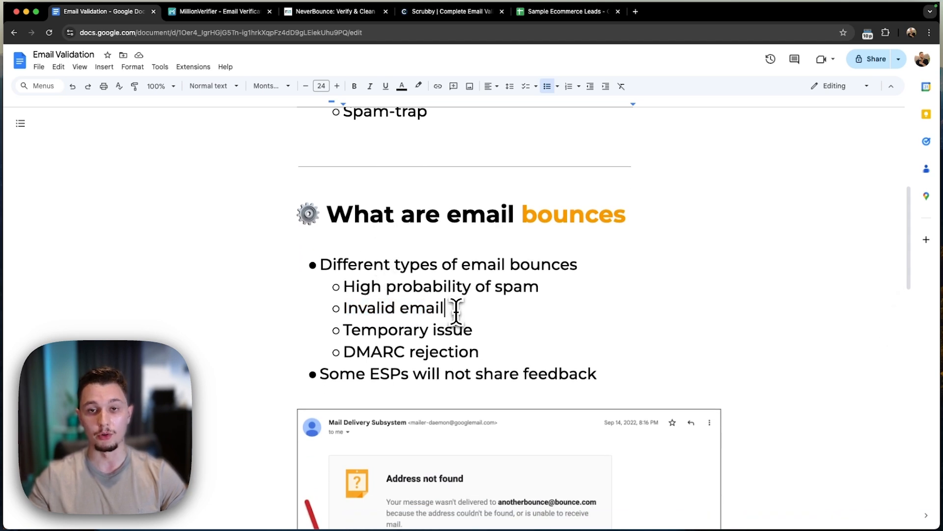
mouse_move(489, 336)
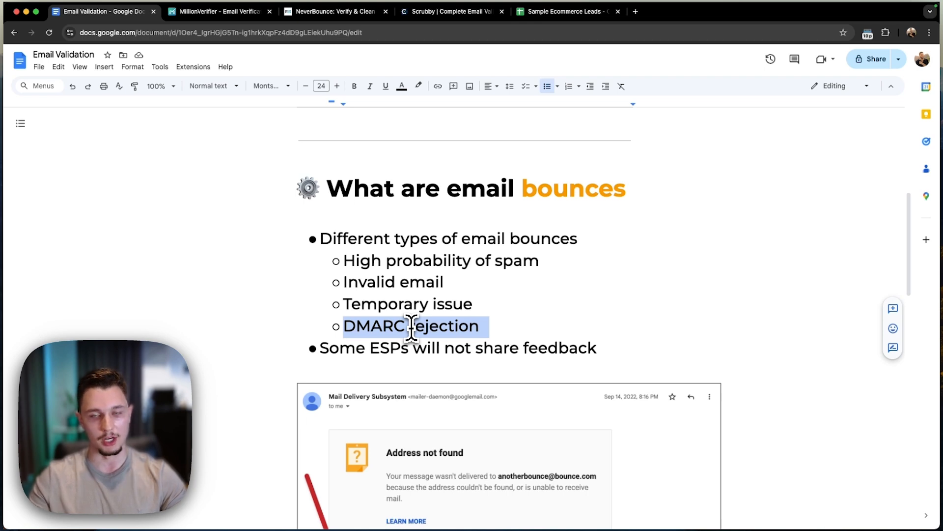
- Read down through the lower sections of the Email Validation document
scroll(down, 3)
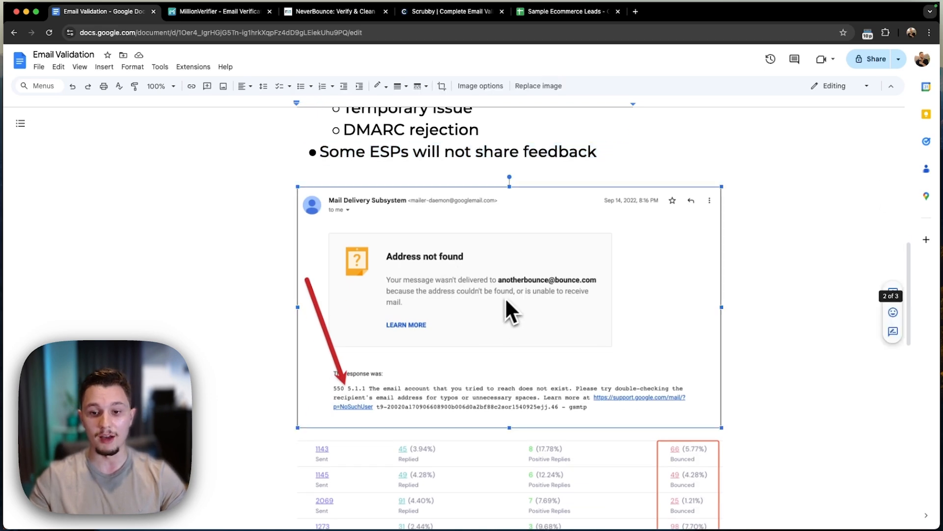
mouse_move(494, 303)
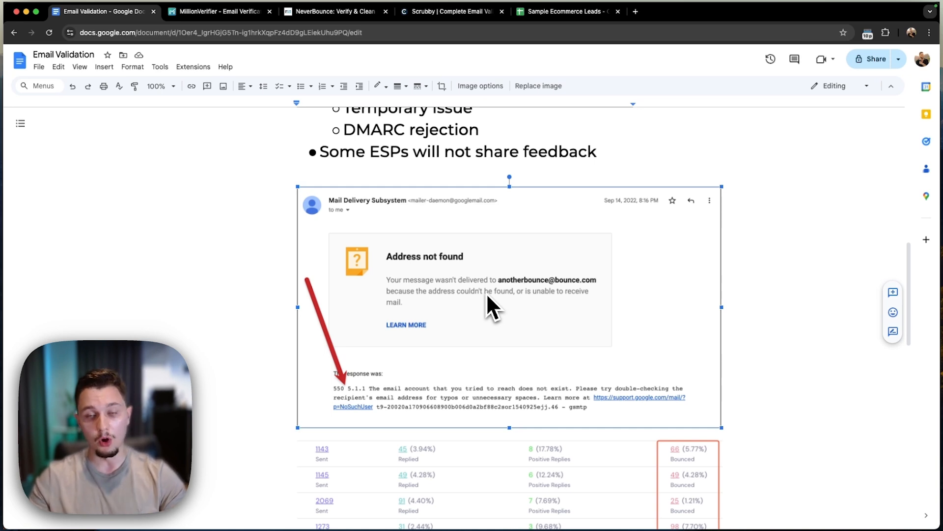
scroll(down, 3)
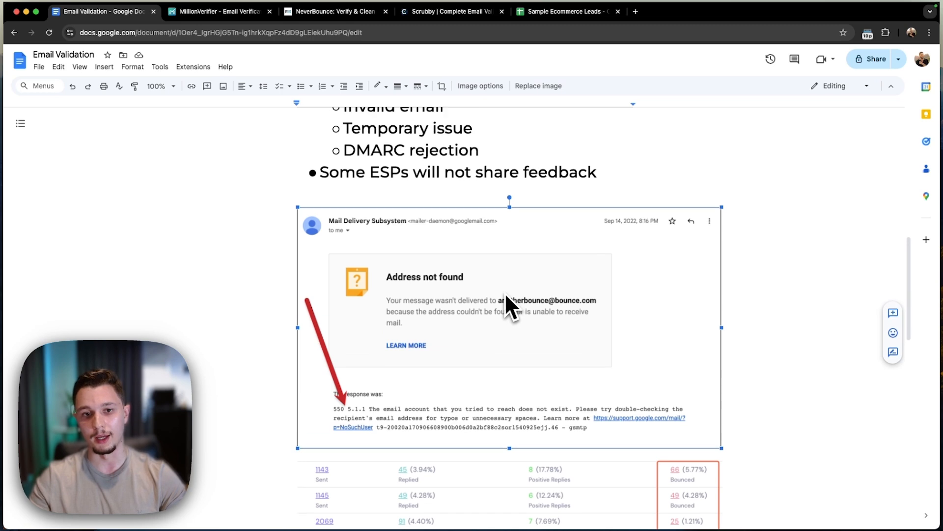
scroll(up, 3)
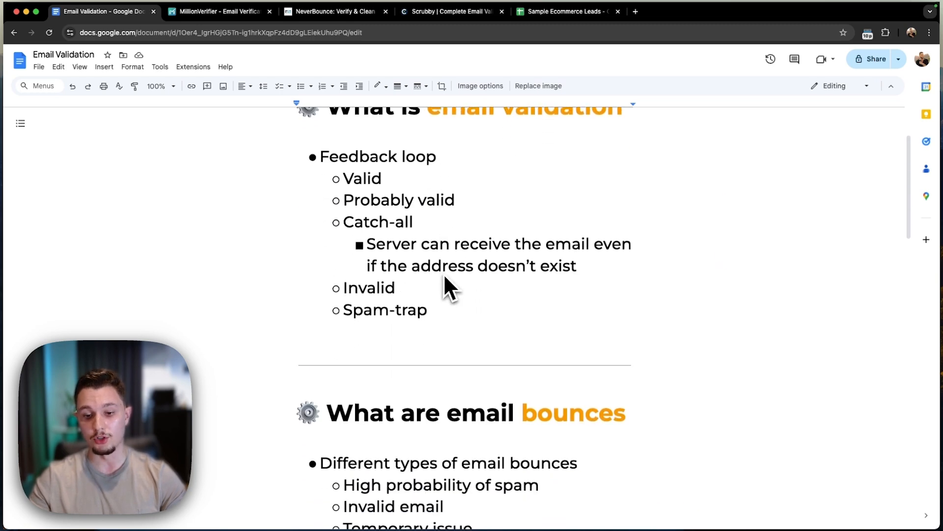
scroll(down, 3)
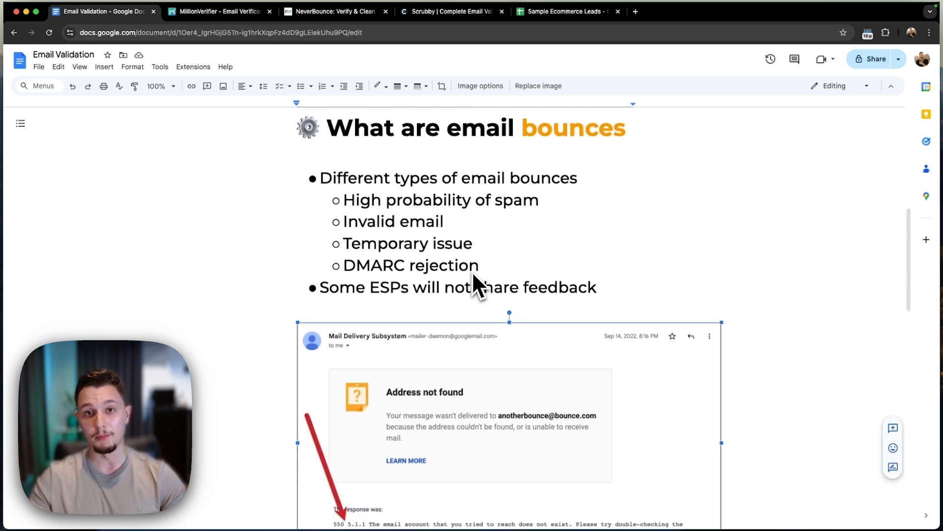
scroll(down, 3)
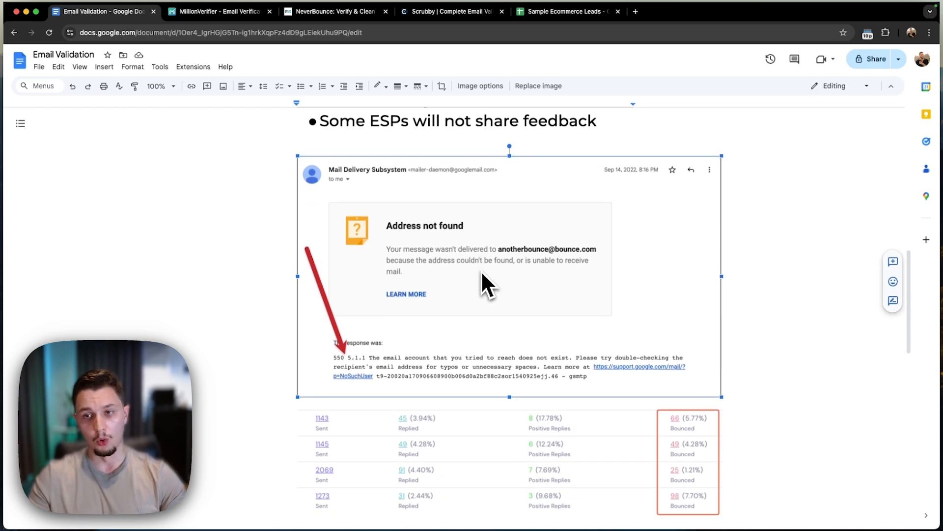
scroll(down, 3)
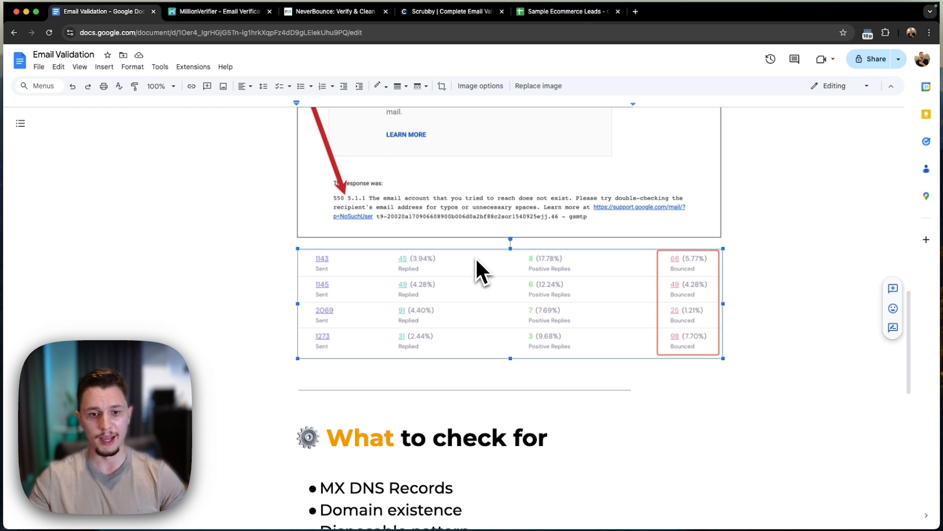
scroll(down, 3)
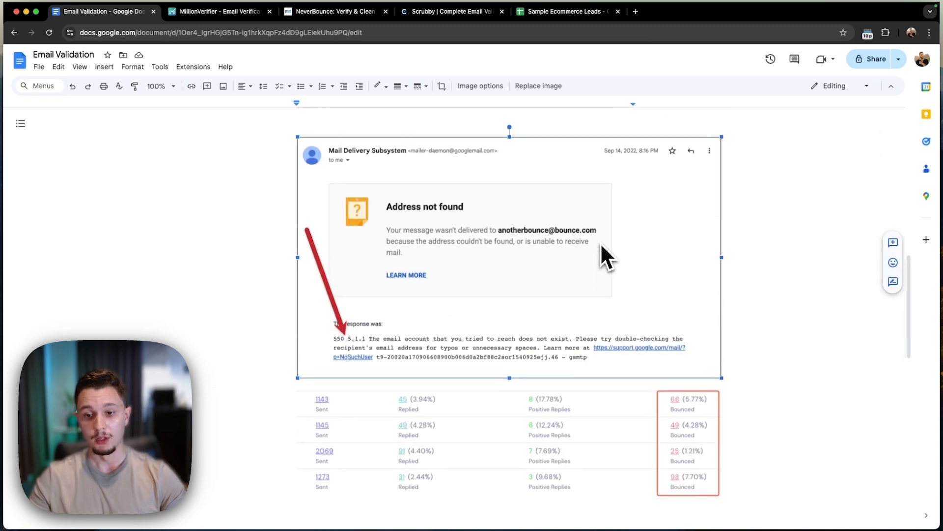
scroll(down, 3)
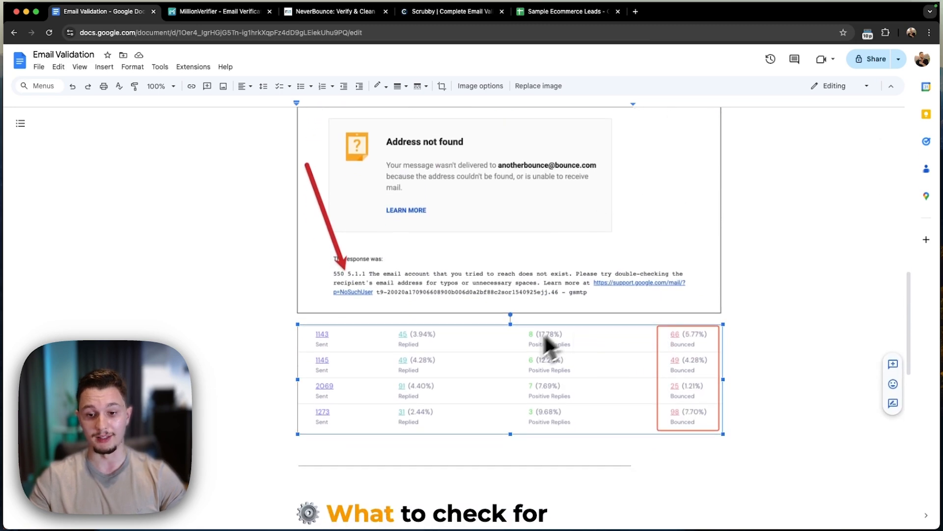
scroll(down, 3)
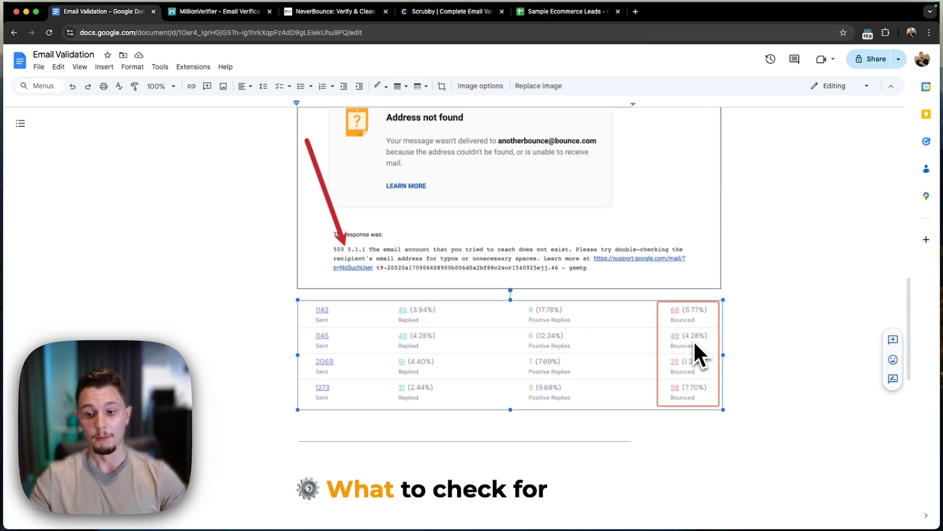
mouse_move(692, 328)
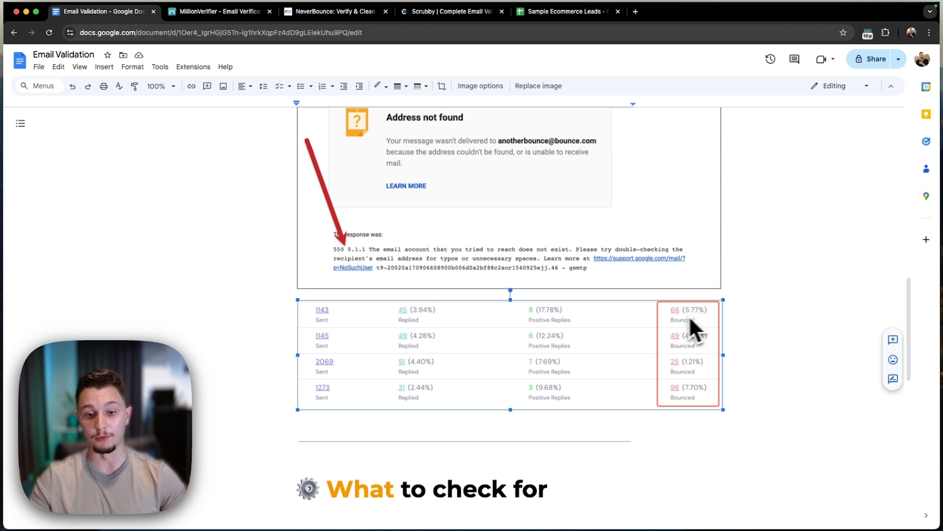
mouse_move(692, 358)
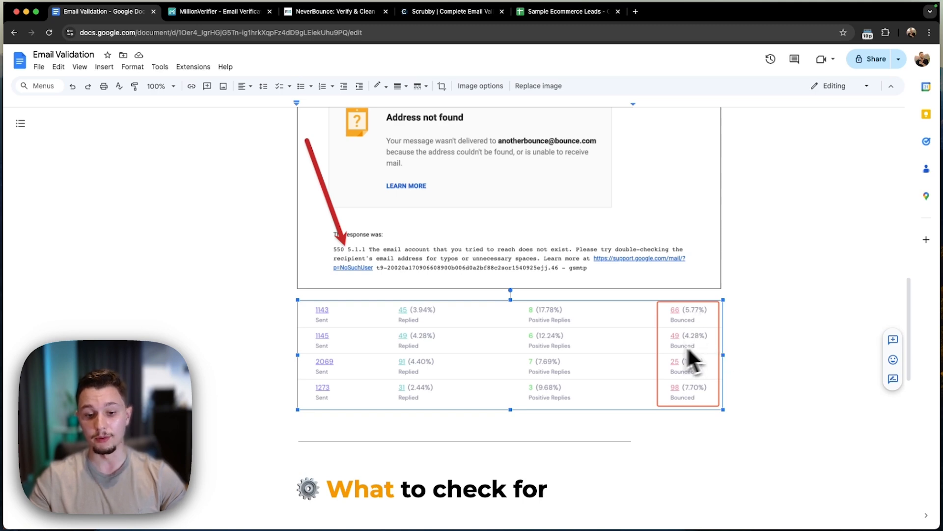
scroll(down, 3)
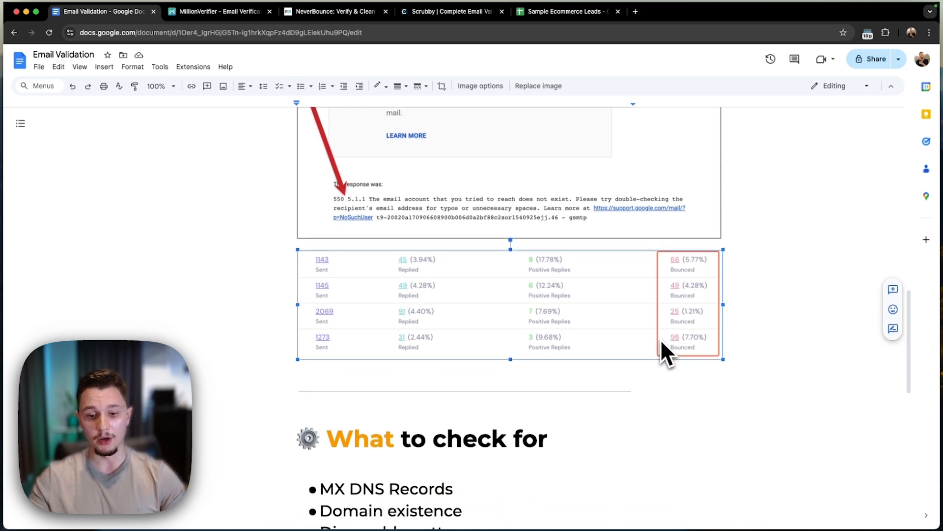
scroll(down, 3)
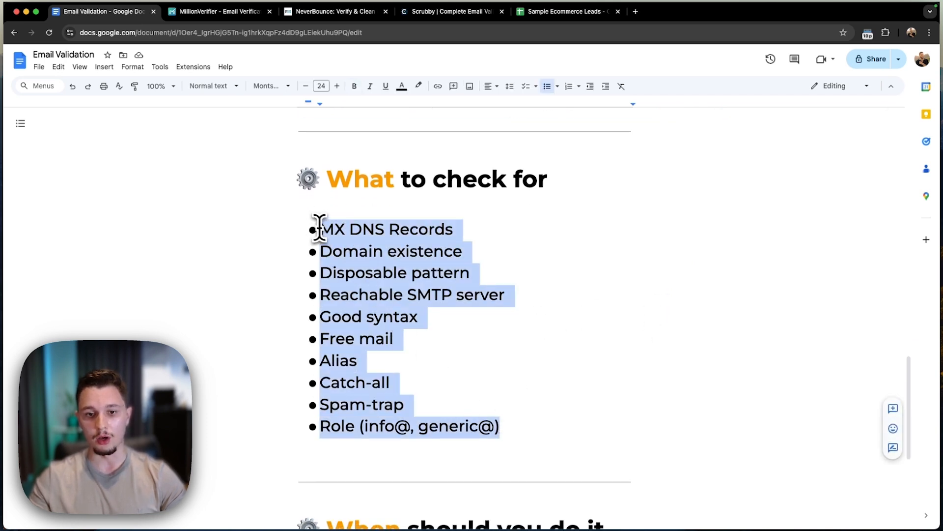
click(390, 229)
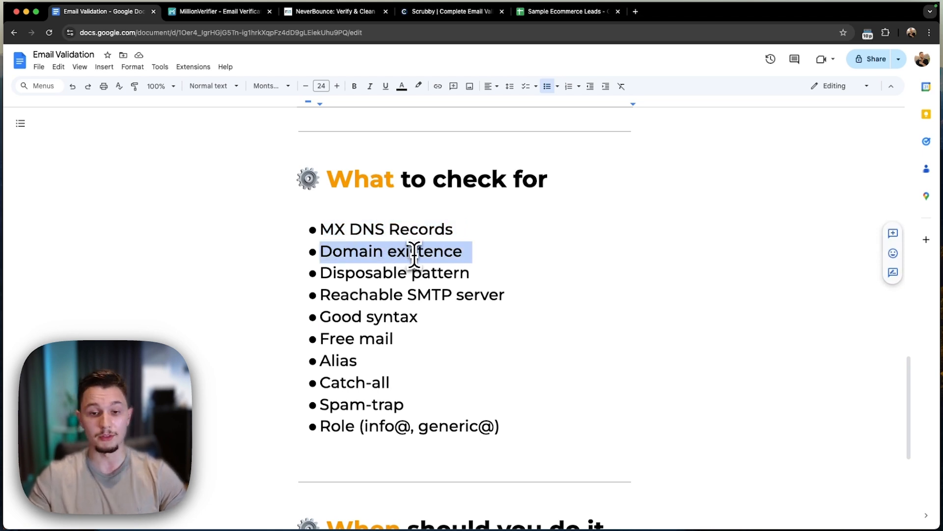
mouse_move(394, 272)
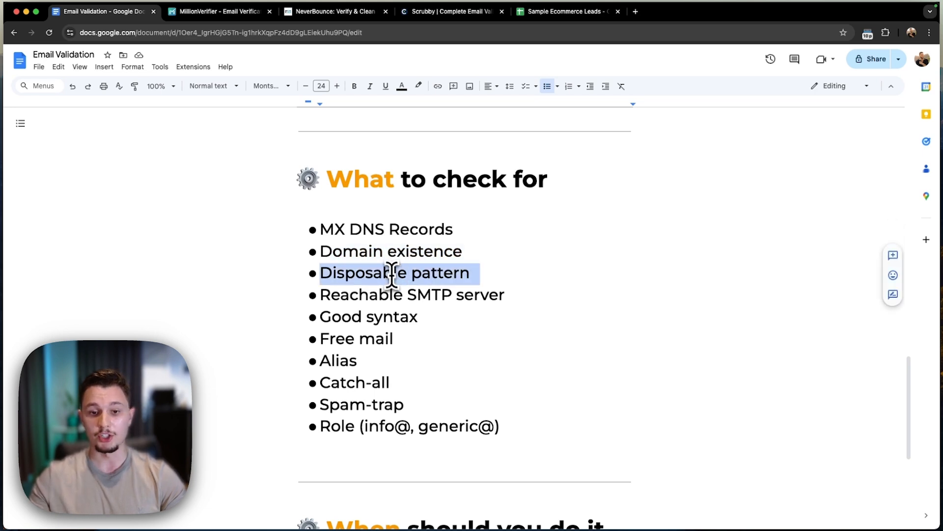
scroll(up, 3)
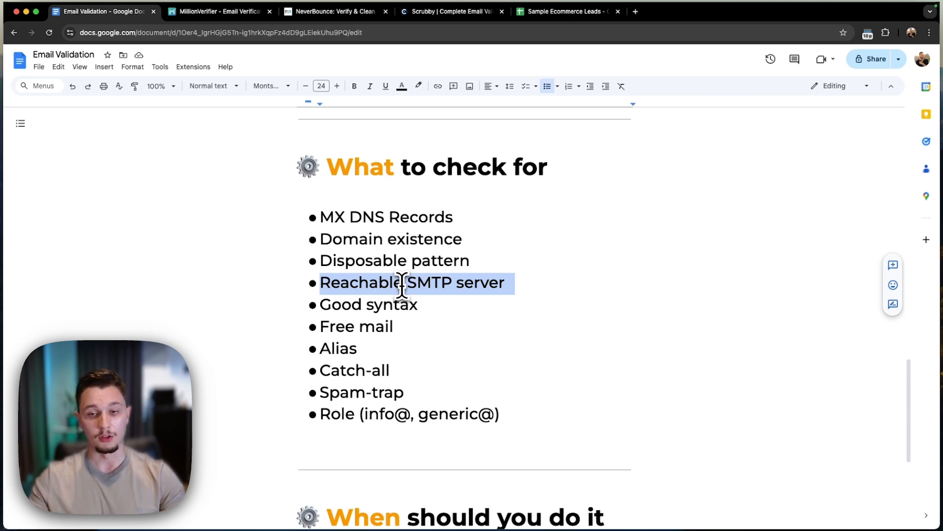
mouse_move(463, 268)
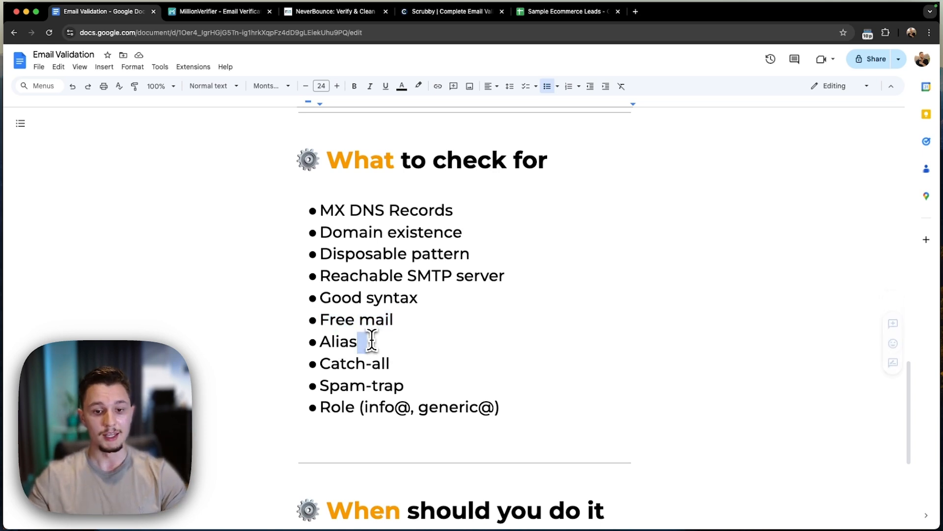
- Highlight the Alias and Catch-all terms, then bring up the MillionVerifier verification page
double_click(337, 337)
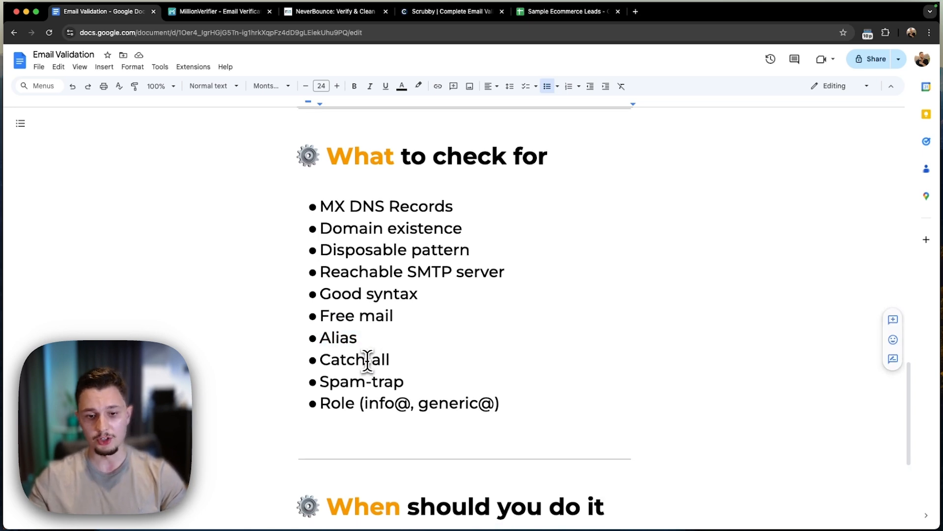
double_click(360, 381)
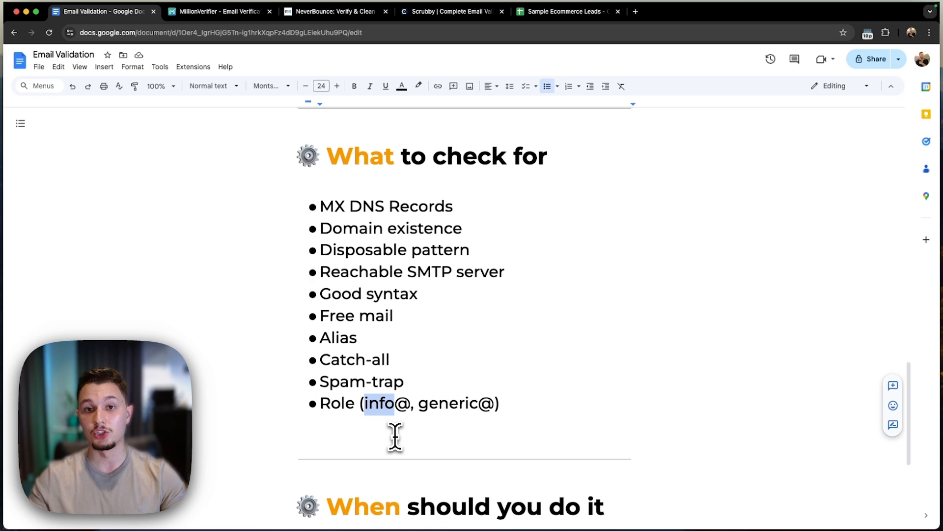
scroll(down, 3)
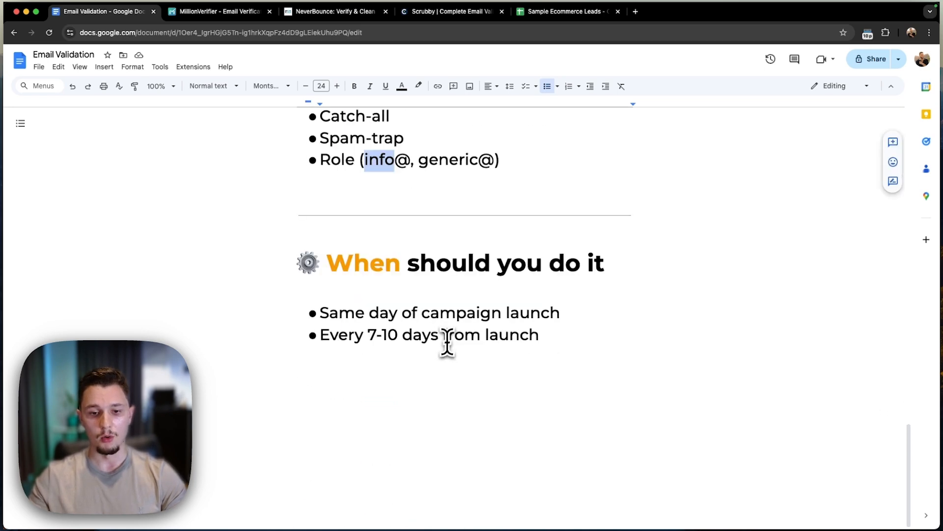
scroll(up, 3)
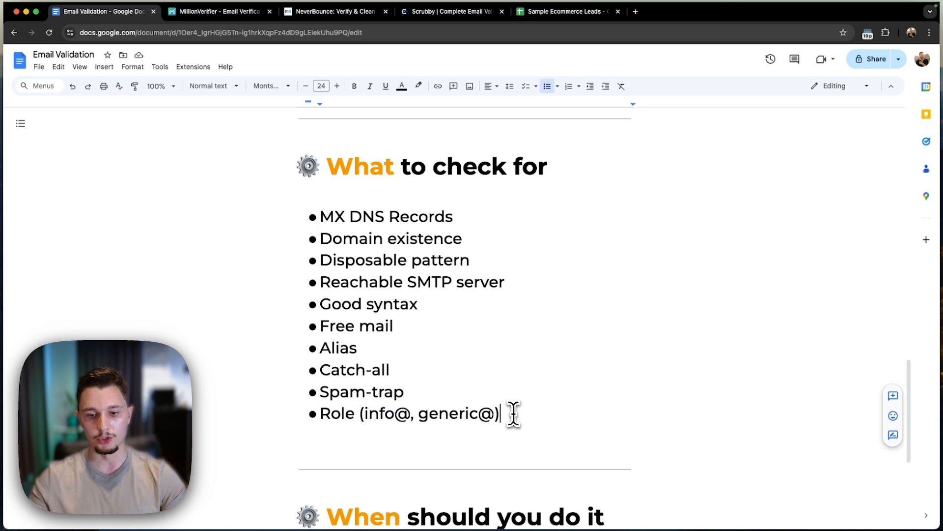
mouse_move(235, 33)
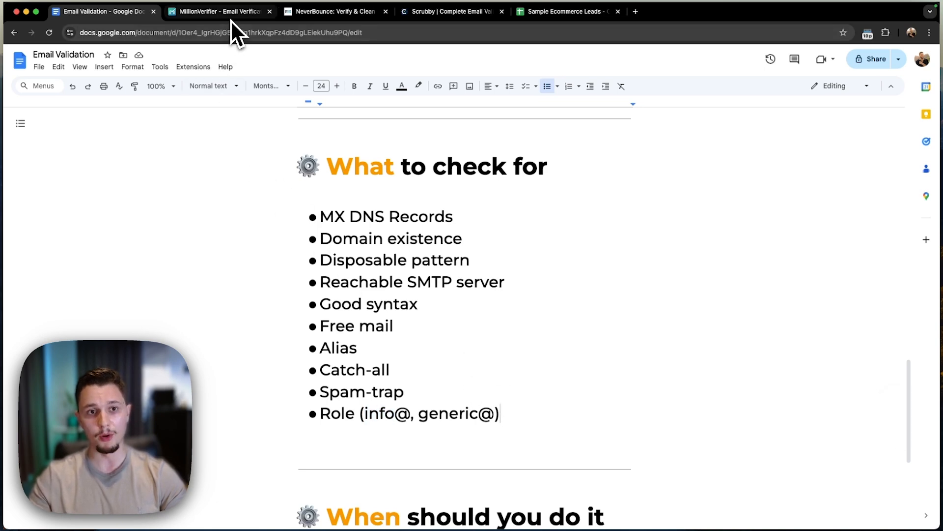
click(218, 12)
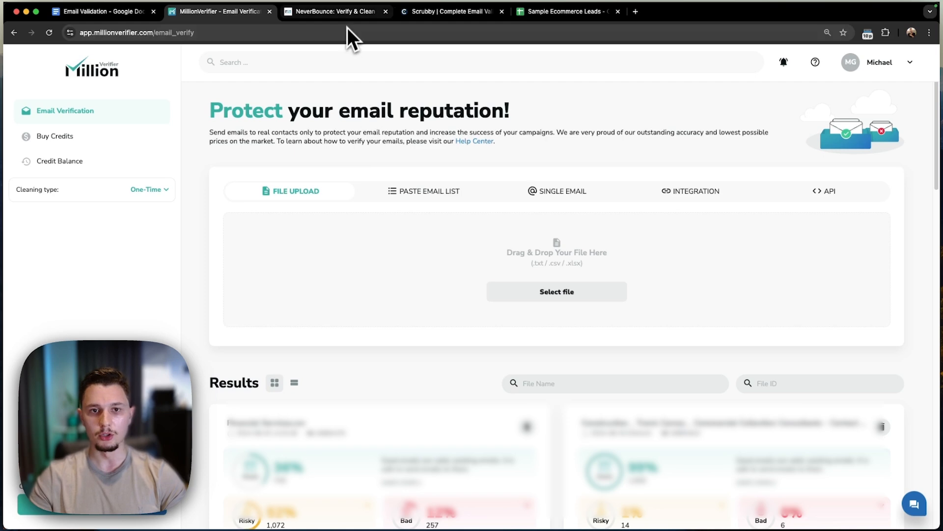
mouse_move(313, 69)
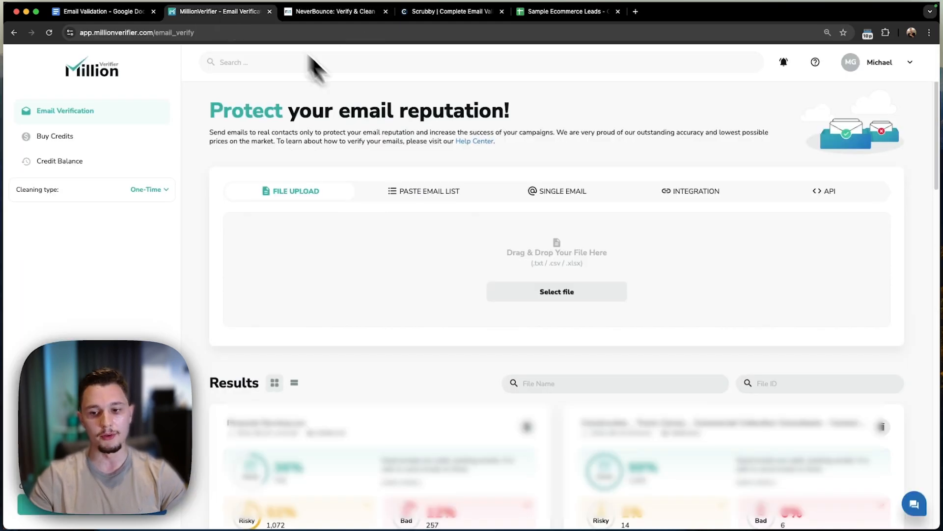
mouse_move(419, 162)
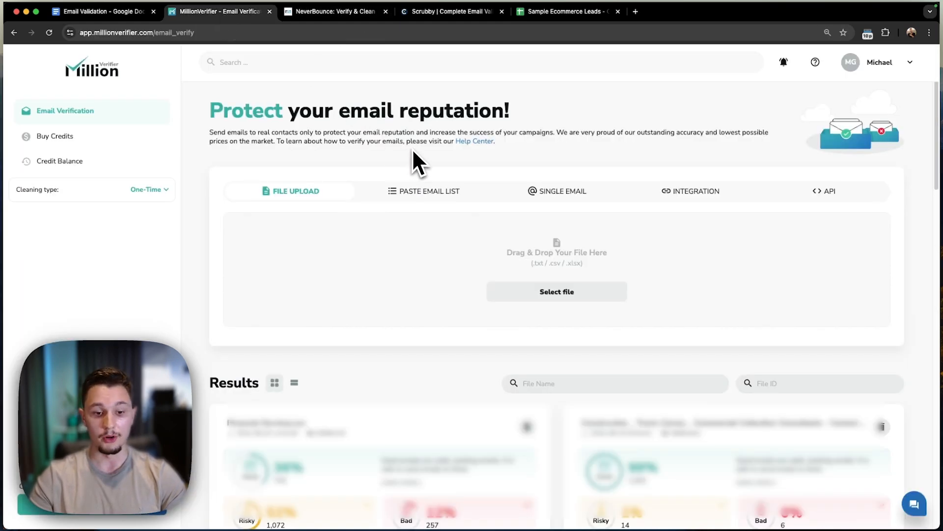
mouse_move(412, 175)
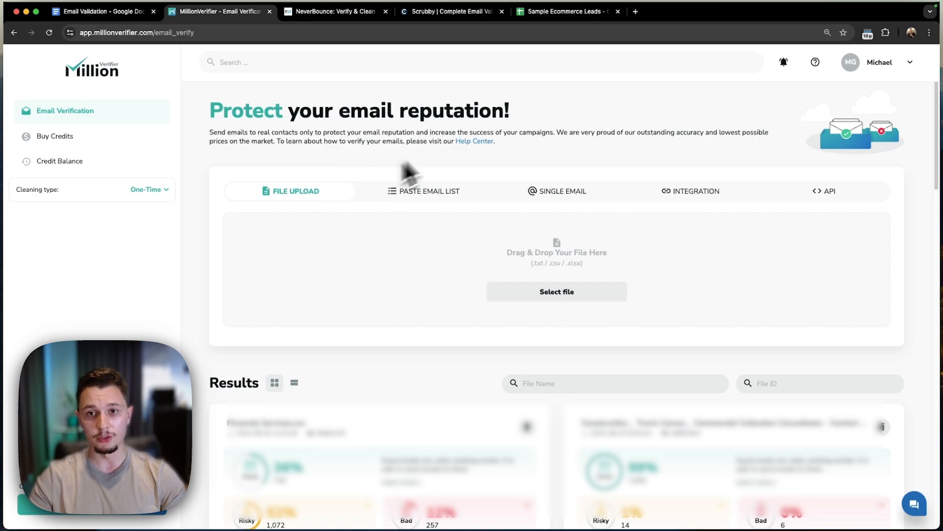
- Show the Sample Ecommerce Leads contact sheet, then return to MillionVerifier's Select file upload area
click(561, 10)
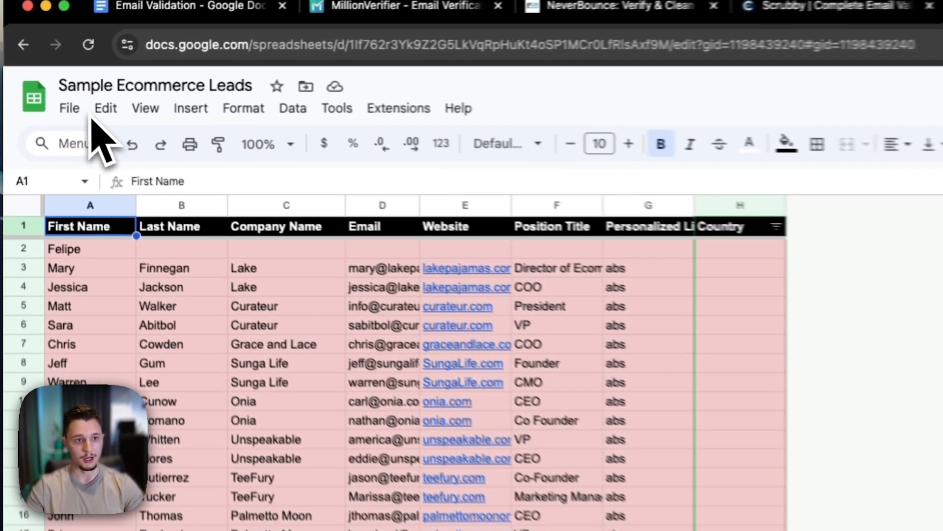
click(69, 108)
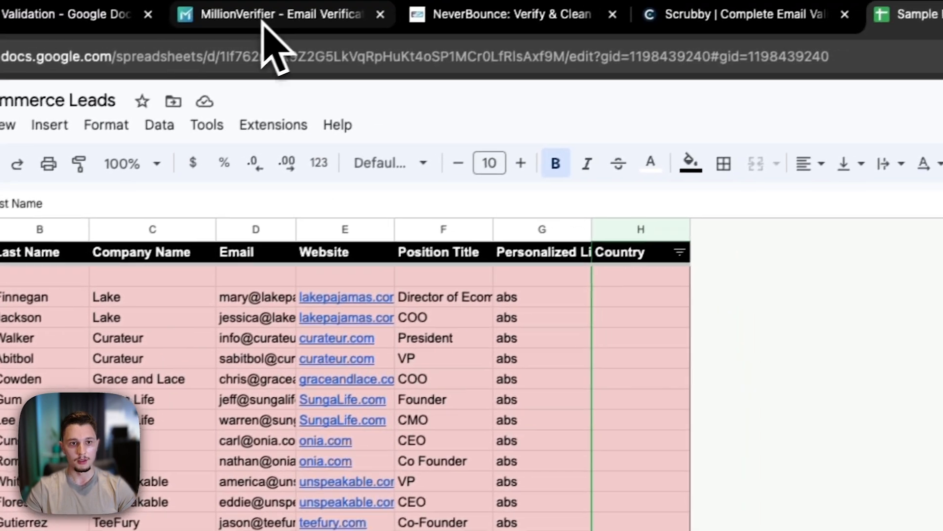
click(277, 14)
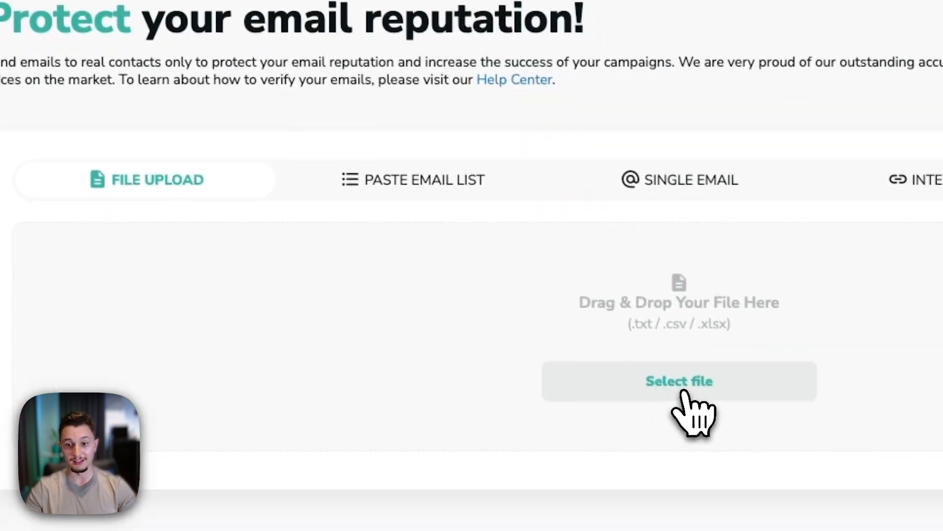
click(680, 380)
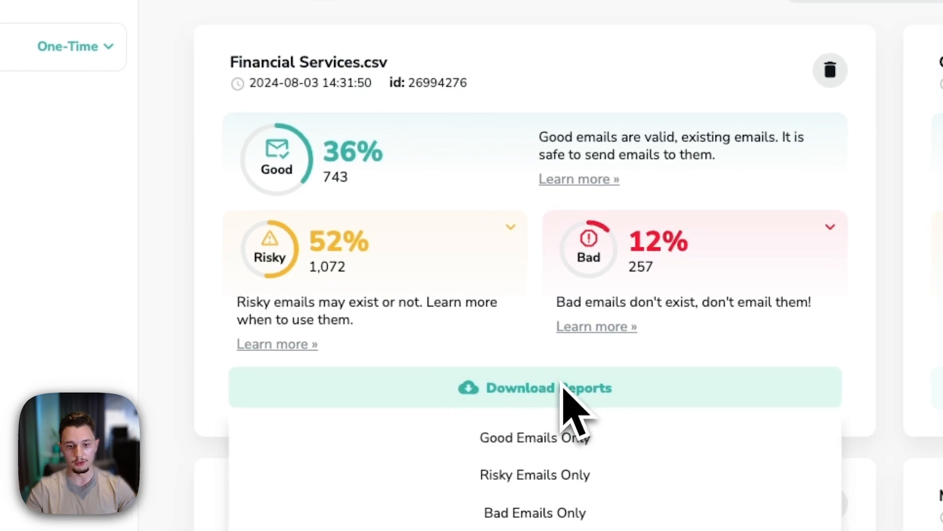
- Browse the Good, Risky, Bad, Full, PDF and Custom report downloads for Financial Services.csv, then close the list
scroll(down, 3)
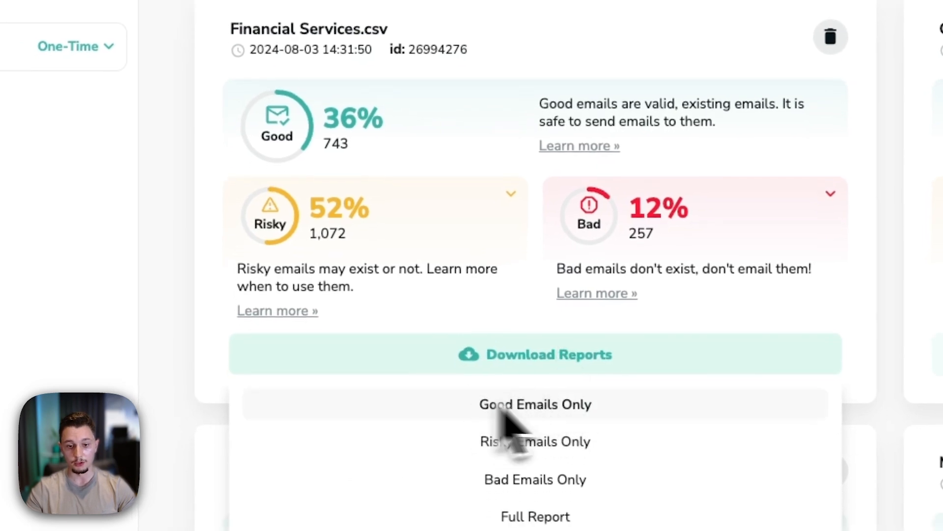
scroll(down, 3)
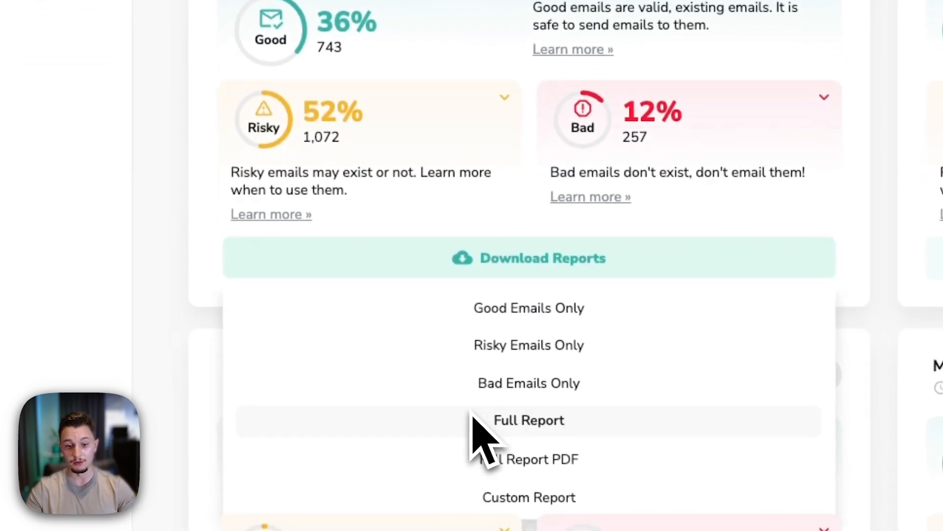
mouse_move(529, 343)
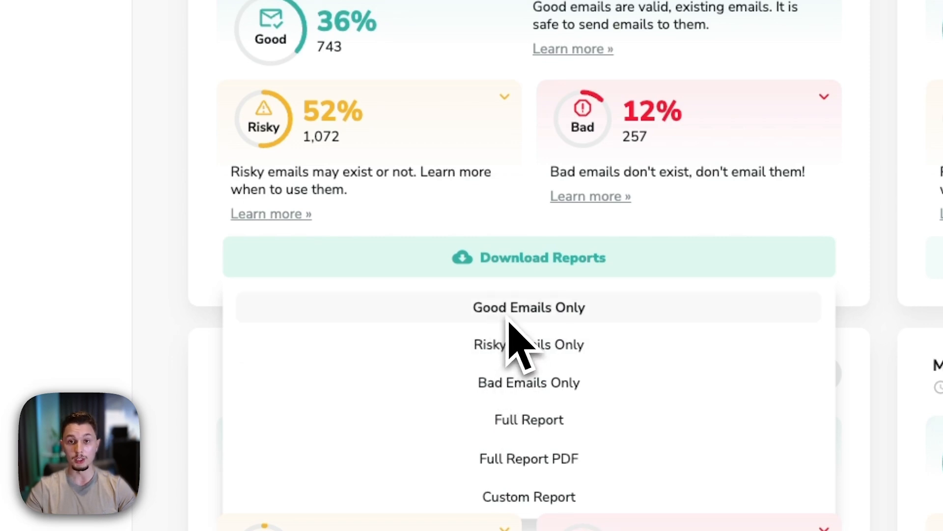
mouse_move(529, 373)
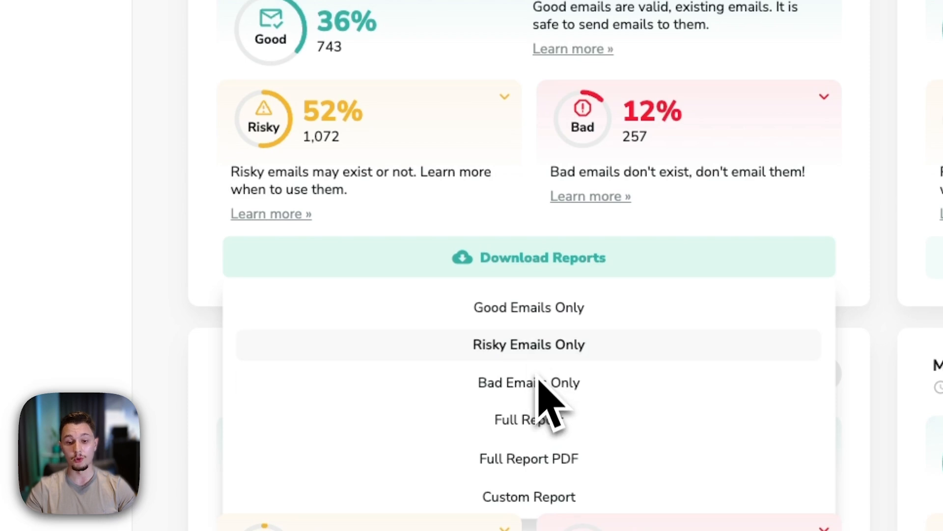
mouse_move(529, 383)
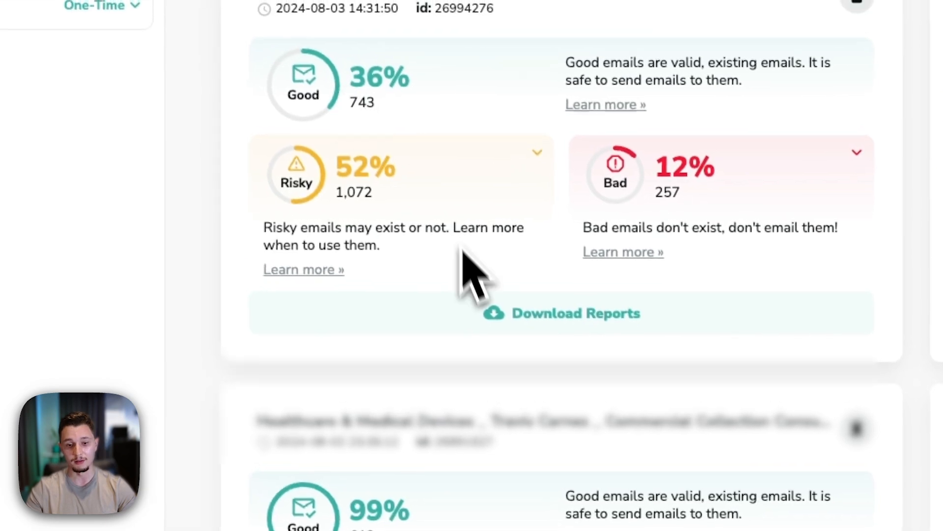
click(561, 313)
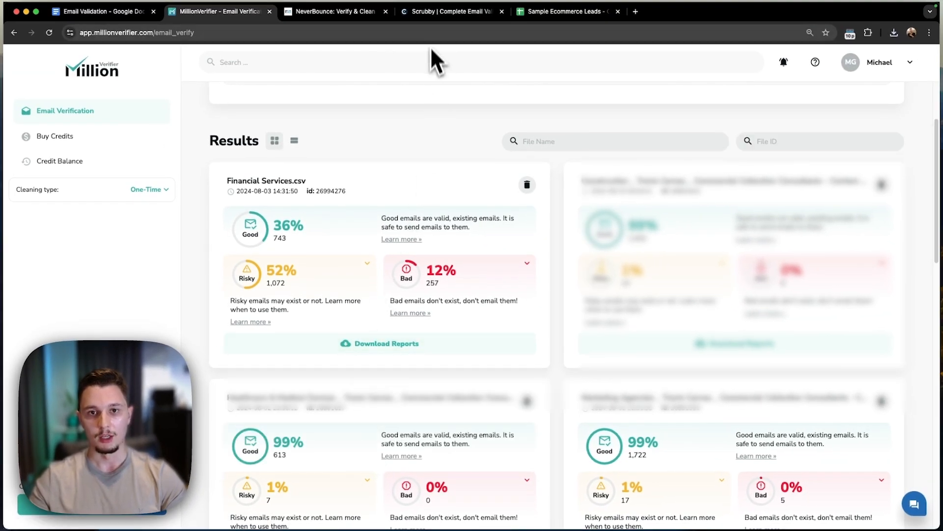
- Look over Scrubby's homepage and validation funnel, comparing with MillionVerifier, and end on the Financial Services.csv results
click(452, 11)
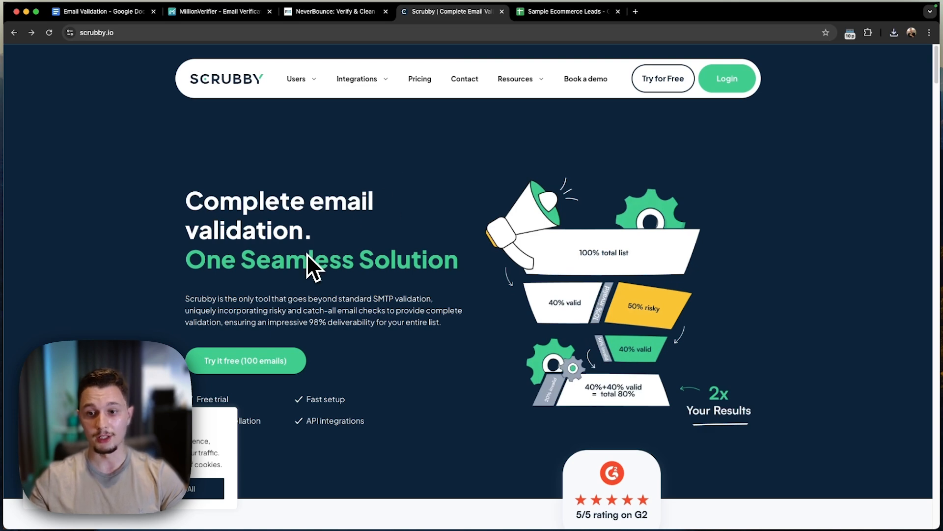
scroll(down, 3)
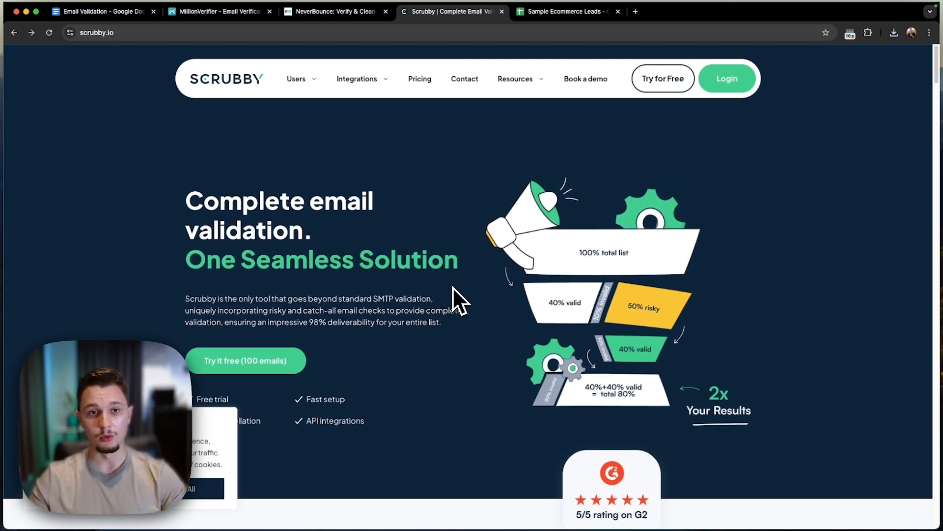
click(219, 12)
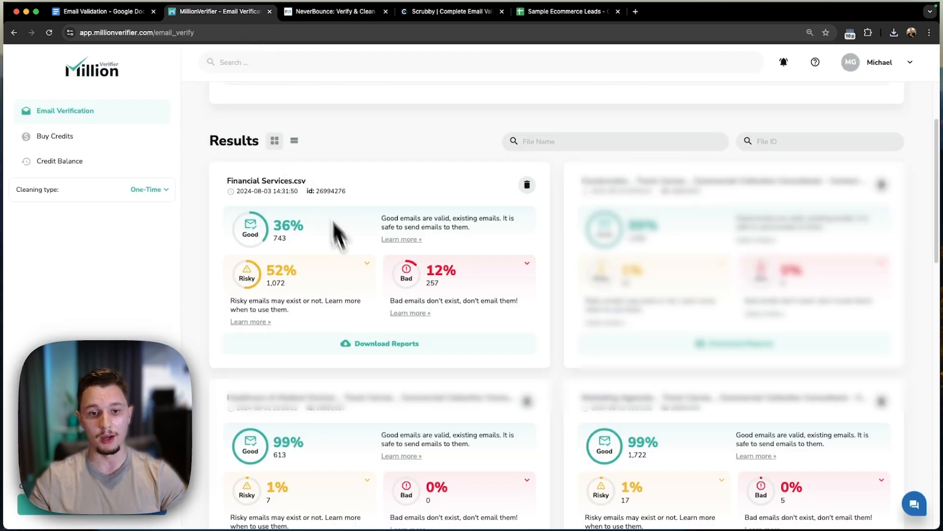
click(452, 11)
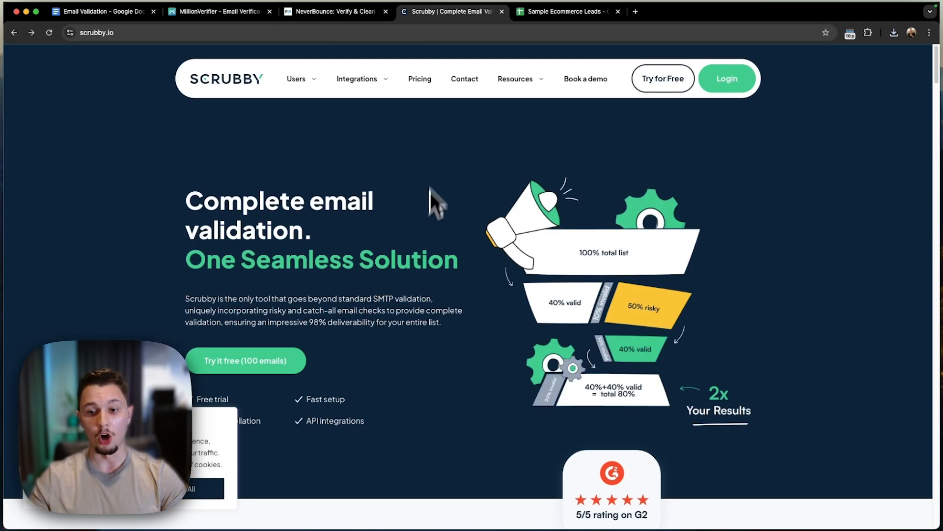
mouse_move(578, 313)
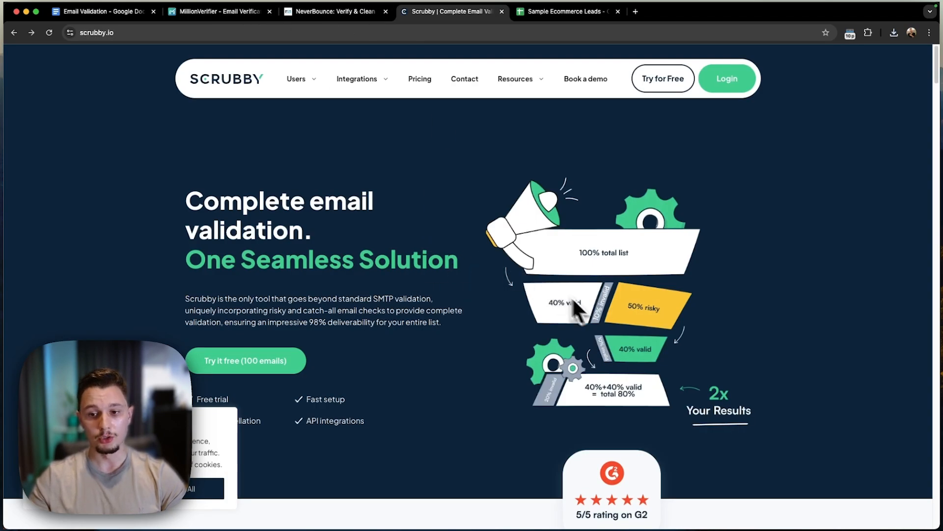
mouse_move(617, 325)
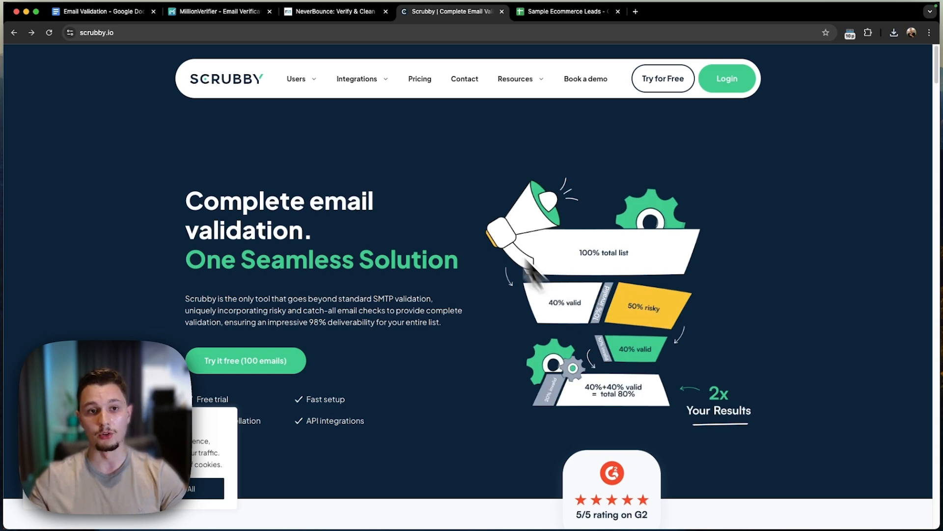
click(219, 11)
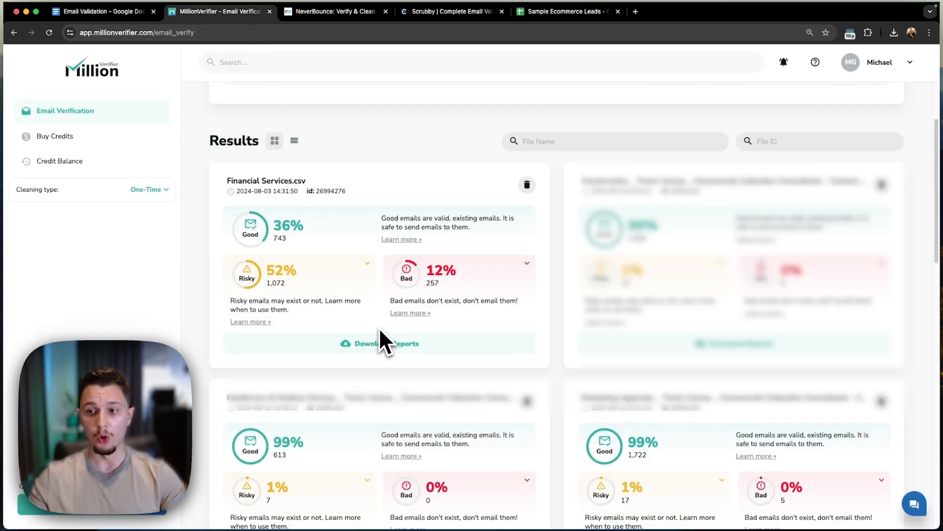
mouse_move(298, 295)
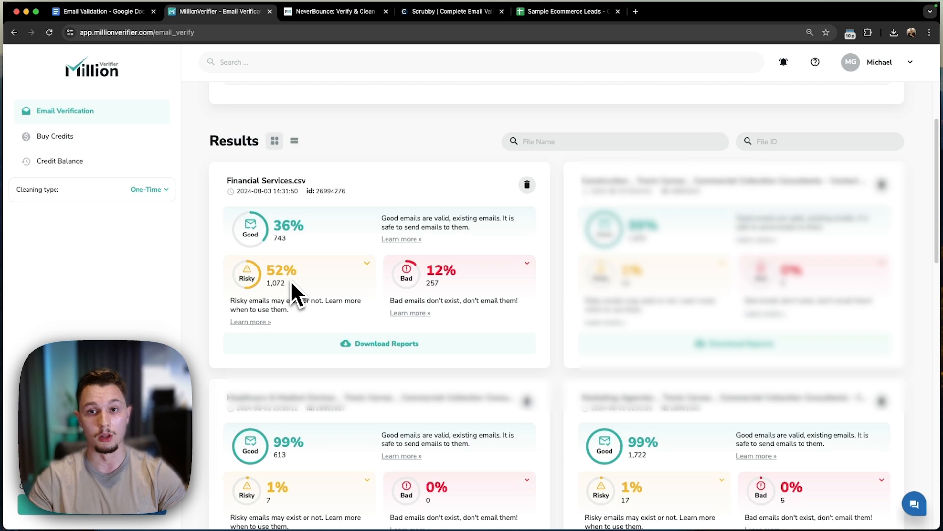
click(335, 10)
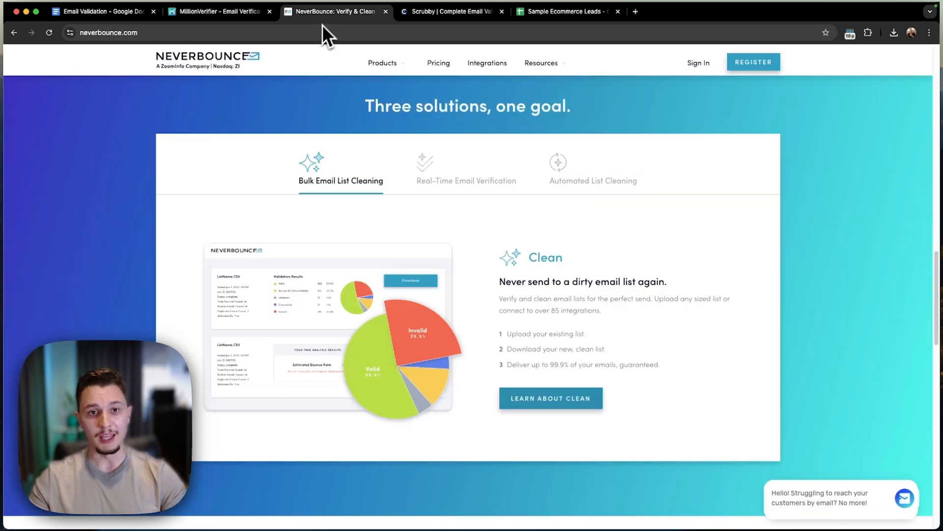
click(219, 11)
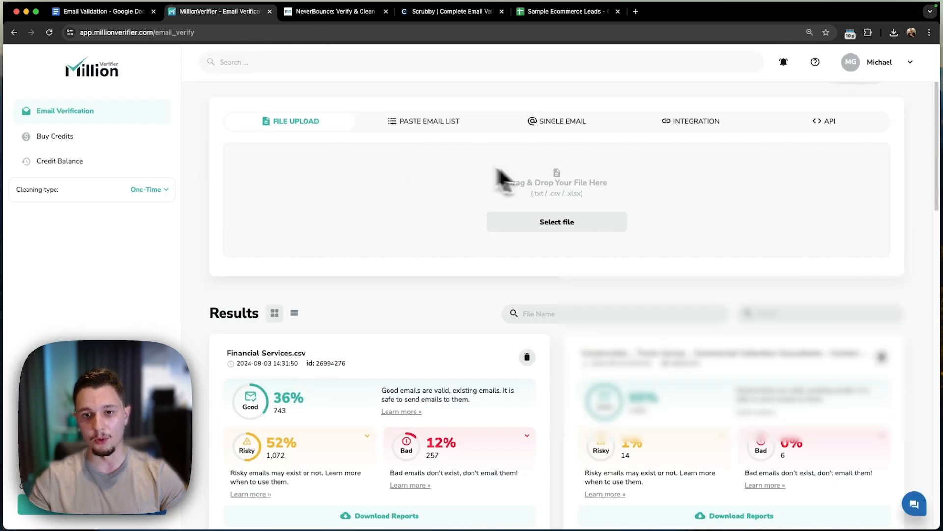
scroll(down, 3)
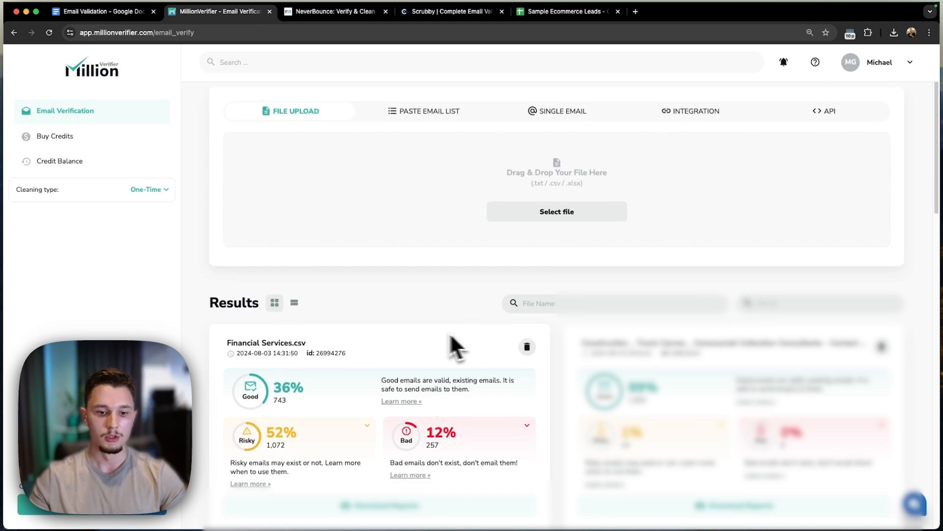
click(379, 293)
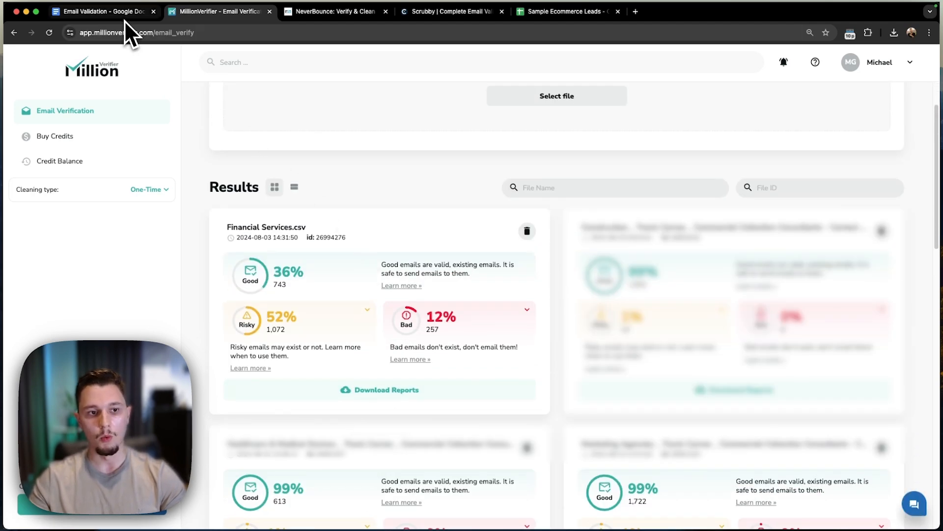
- Return to the Email Validation doc's 'When should you do it' tips and select the campaign bounce statistics image
click(100, 12)
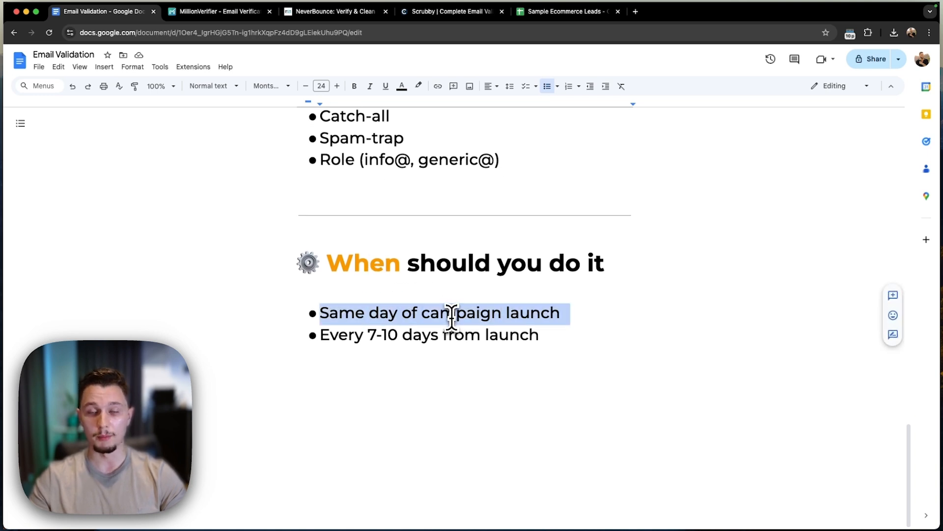
mouse_move(455, 325)
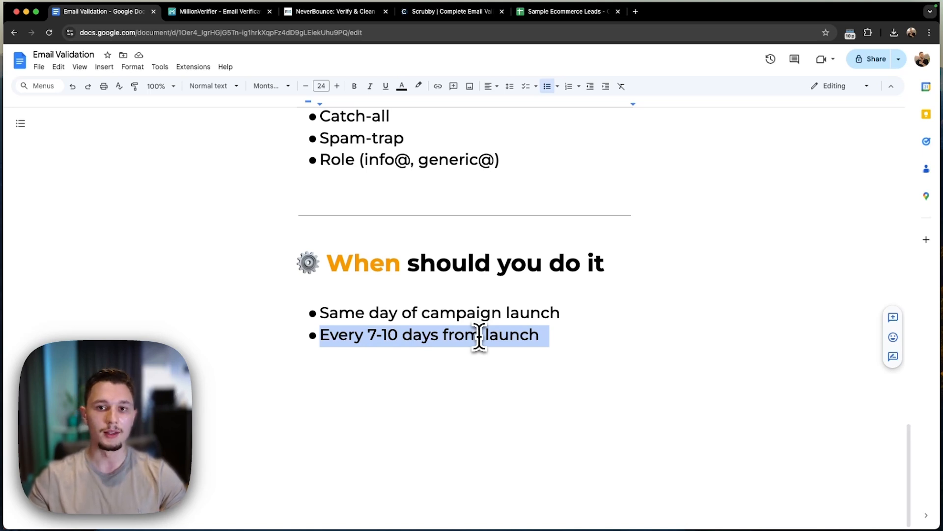
scroll(down, 3)
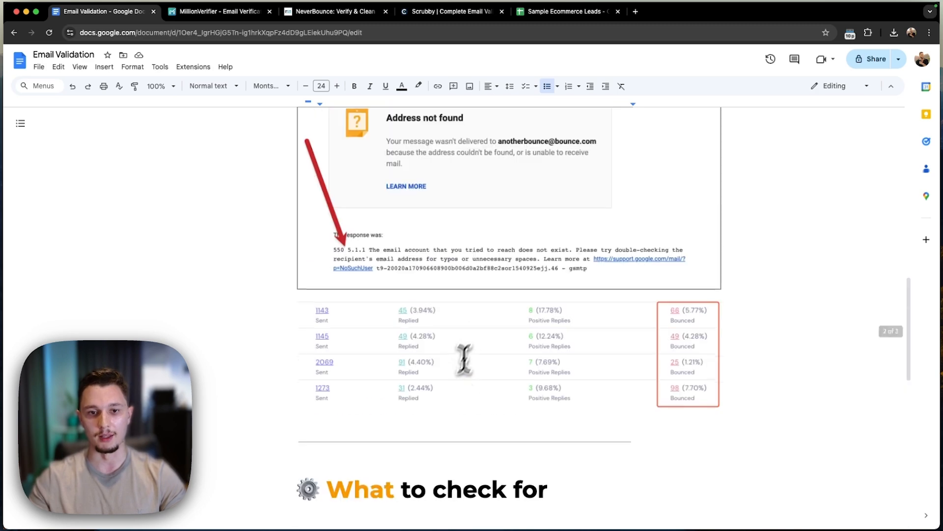
click(463, 355)
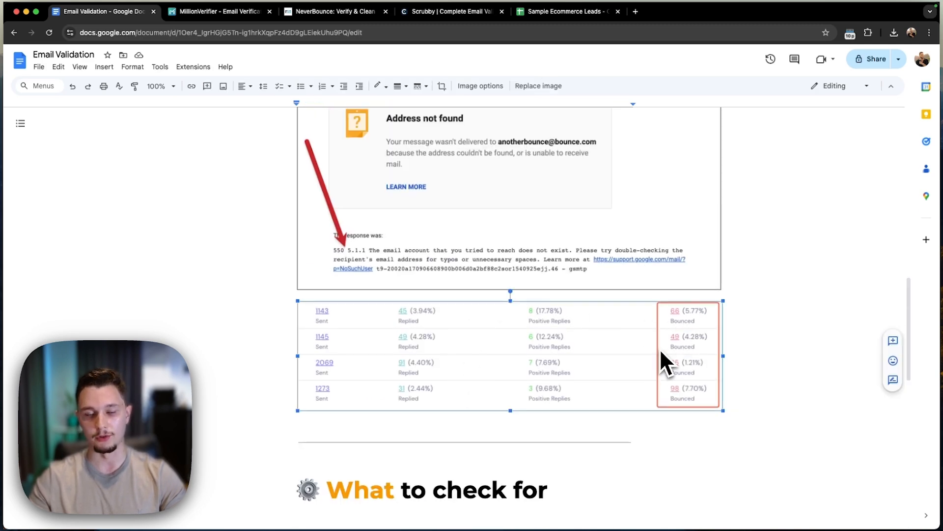
mouse_move(659, 361)
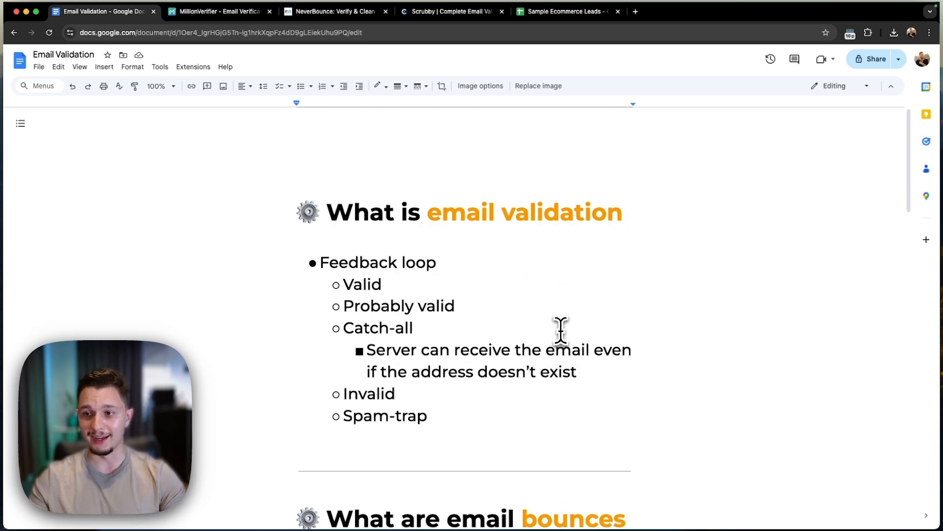
mouse_move(507, 405)
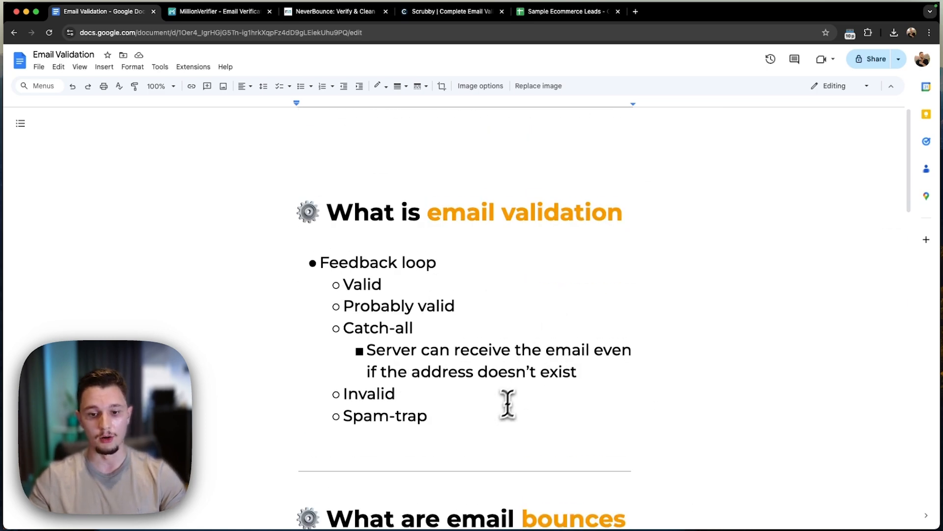
click(427, 415)
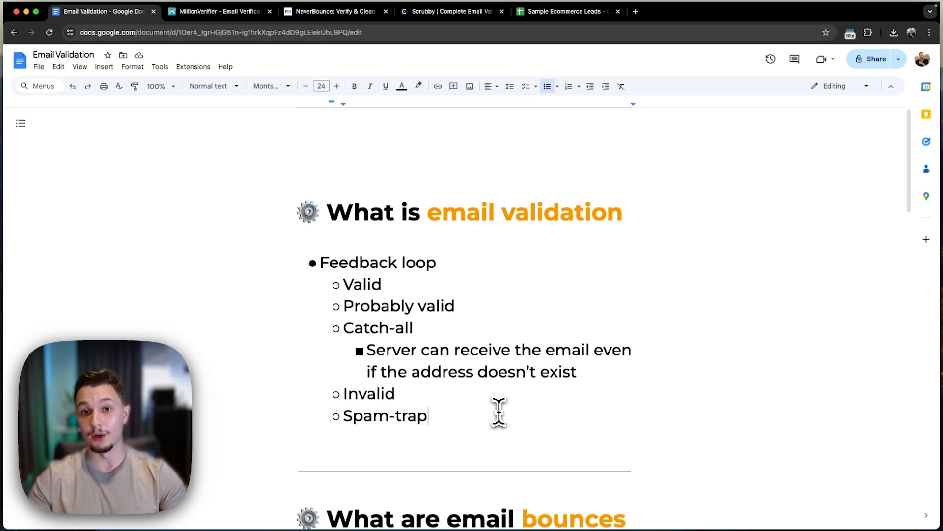
click(334, 11)
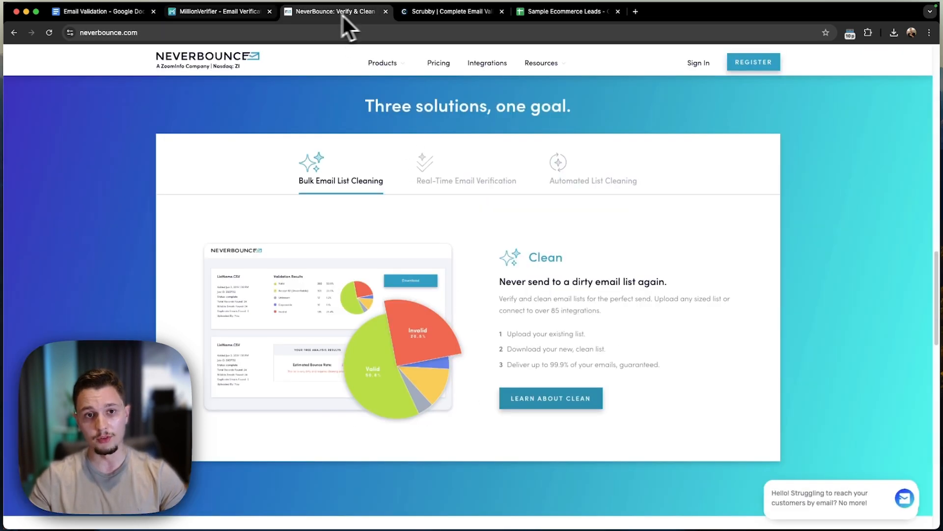
click(99, 11)
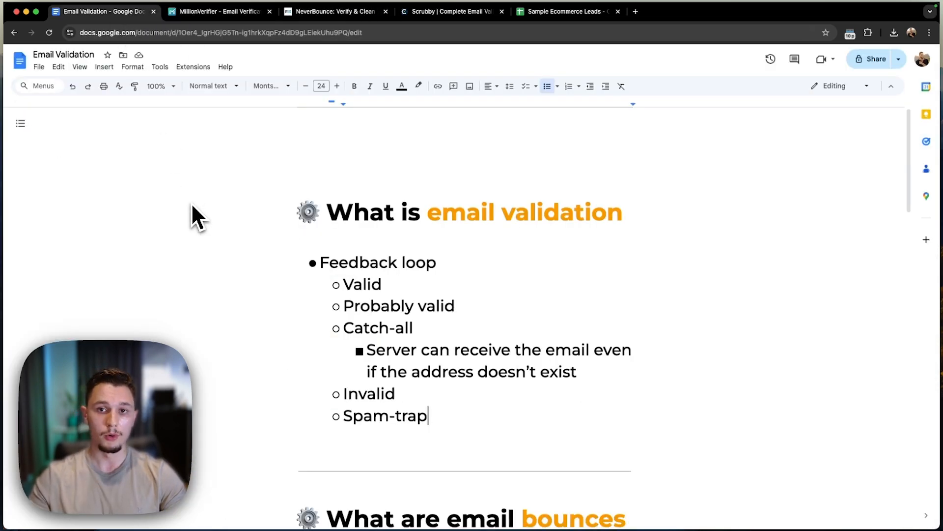